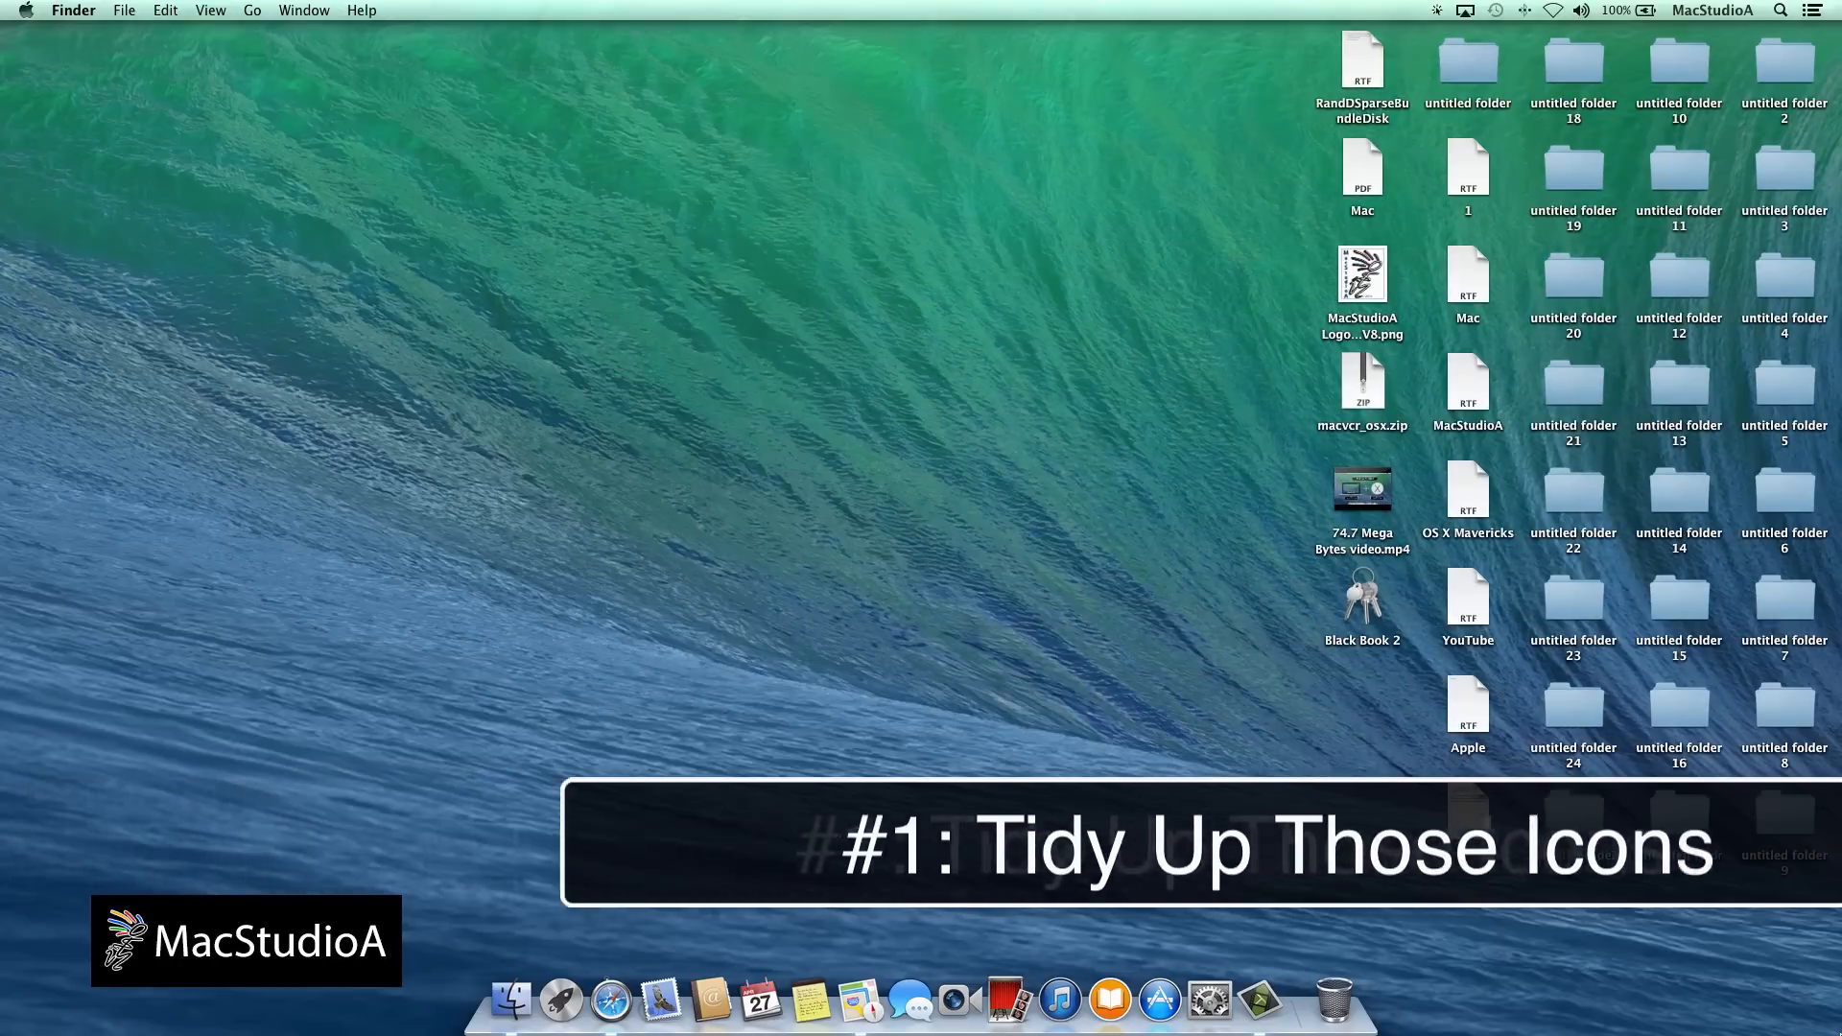
# Arrange the scattered desktop icons neatly, then bring the Documents window forward.
pyautogui.press('shift+cmd+u')
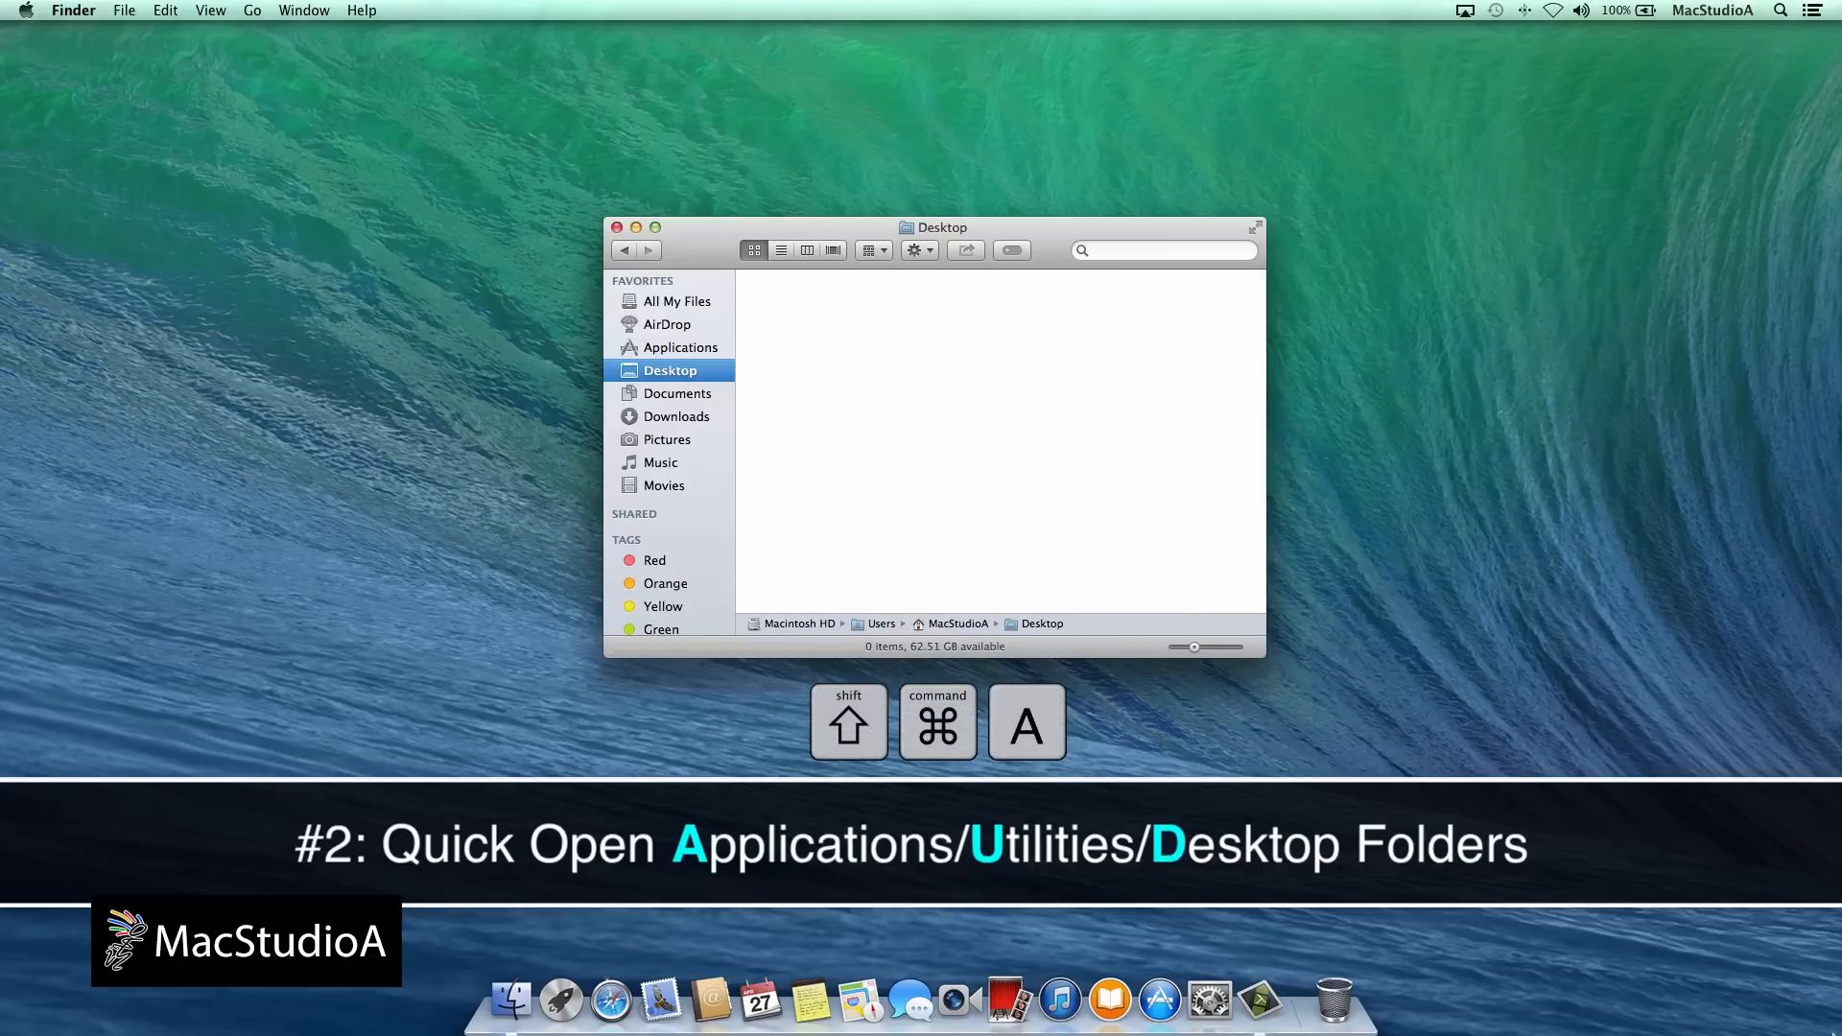
pyautogui.click(616, 227)
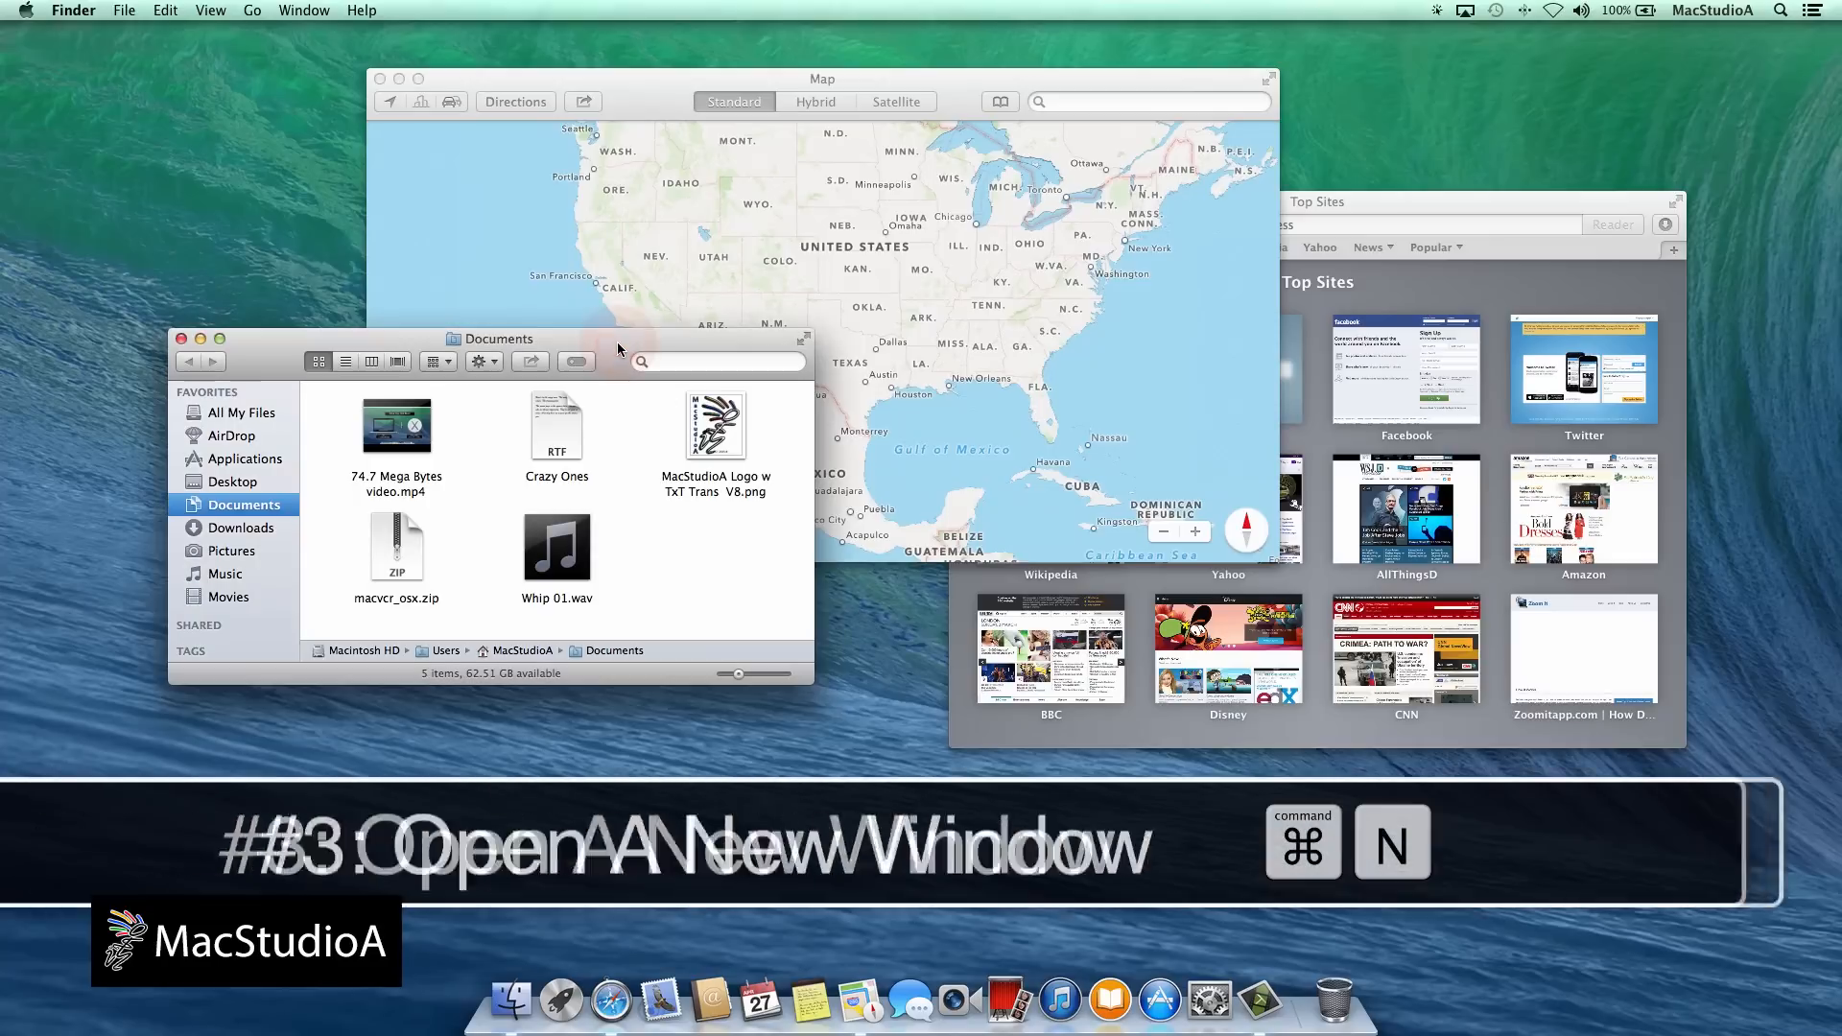
# Spawn extra Documents, map and Top Sites windows with Command-N in each app.
pyautogui.press('cmd+n')
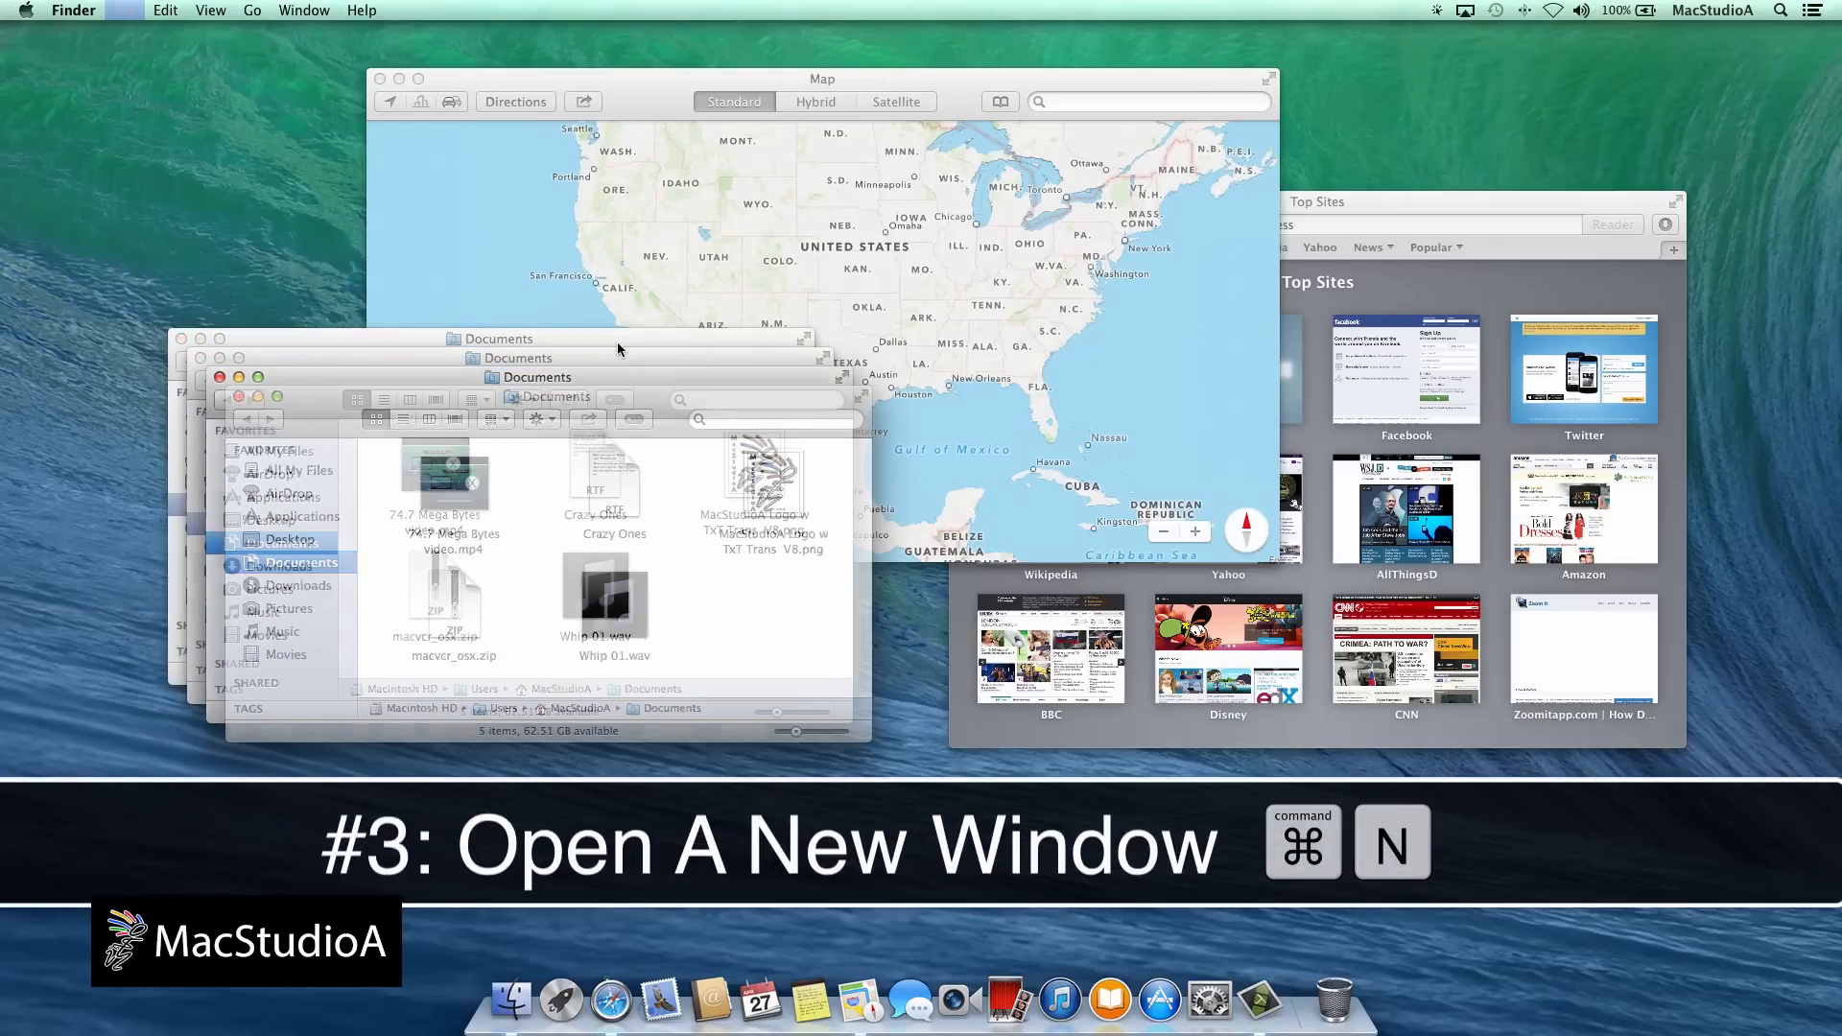
pyautogui.press('cmd+n')
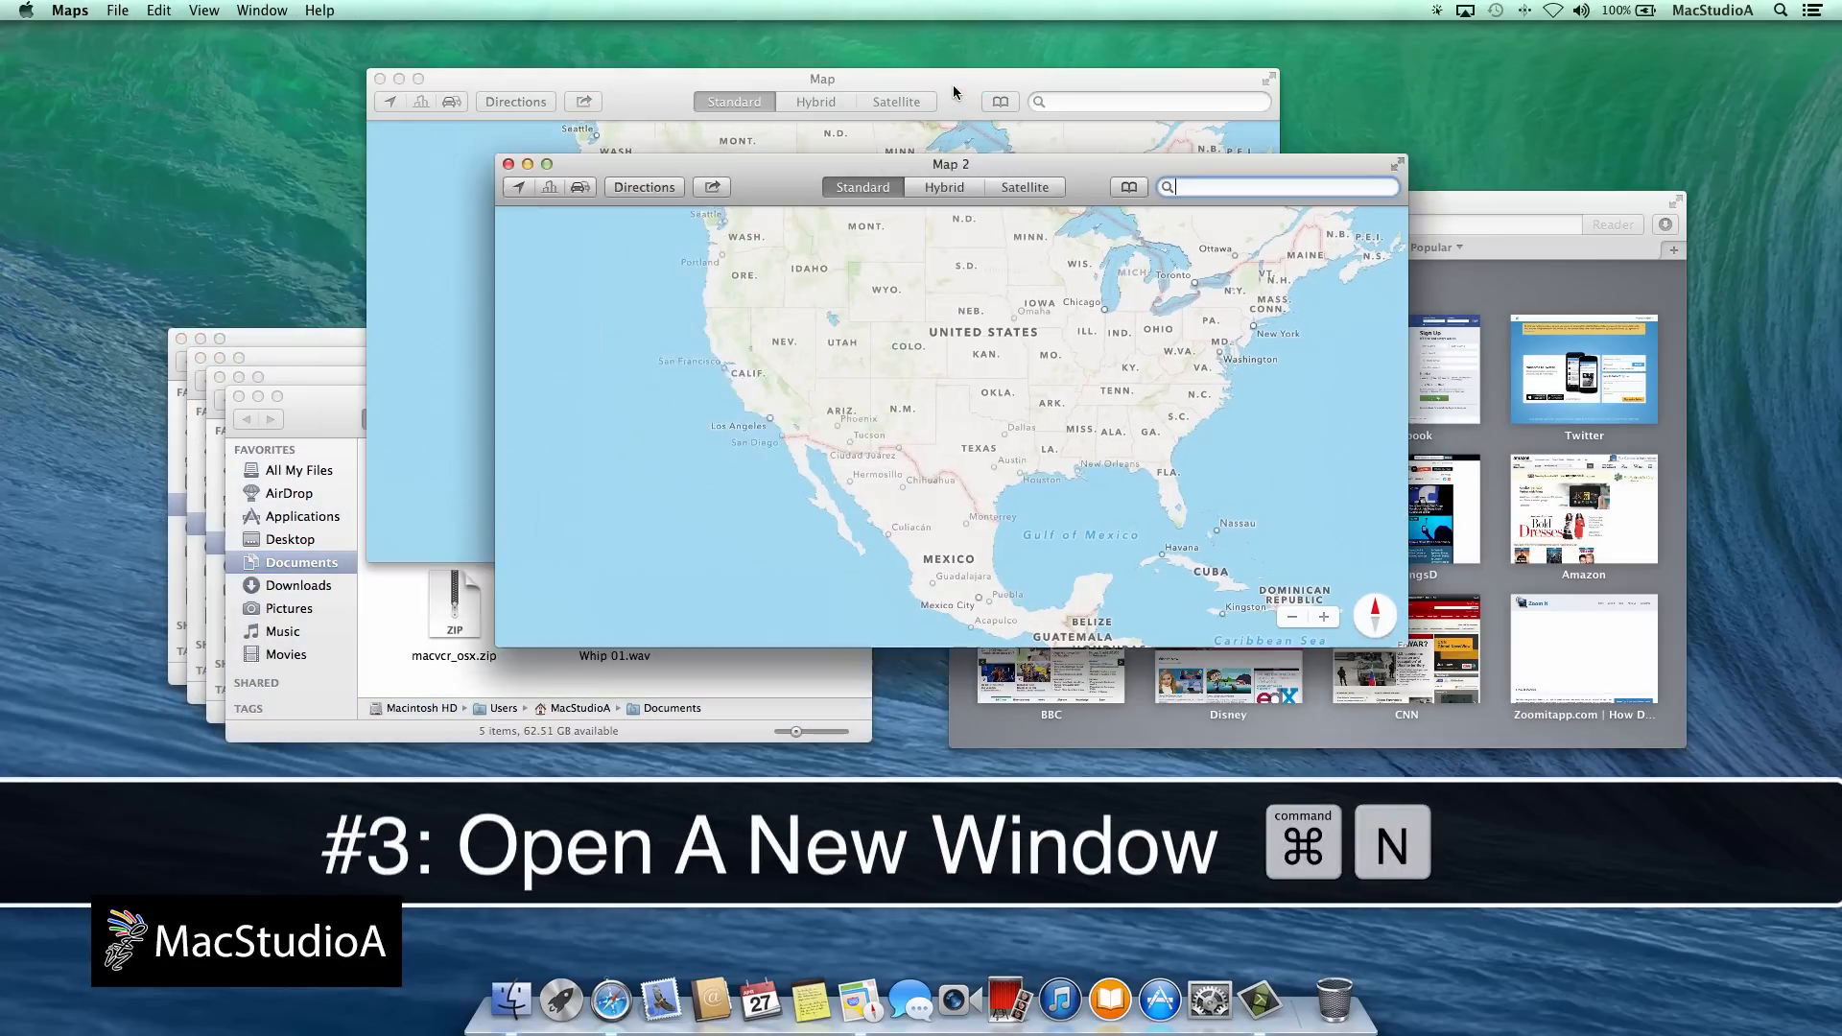
pyautogui.press('cmd+n')
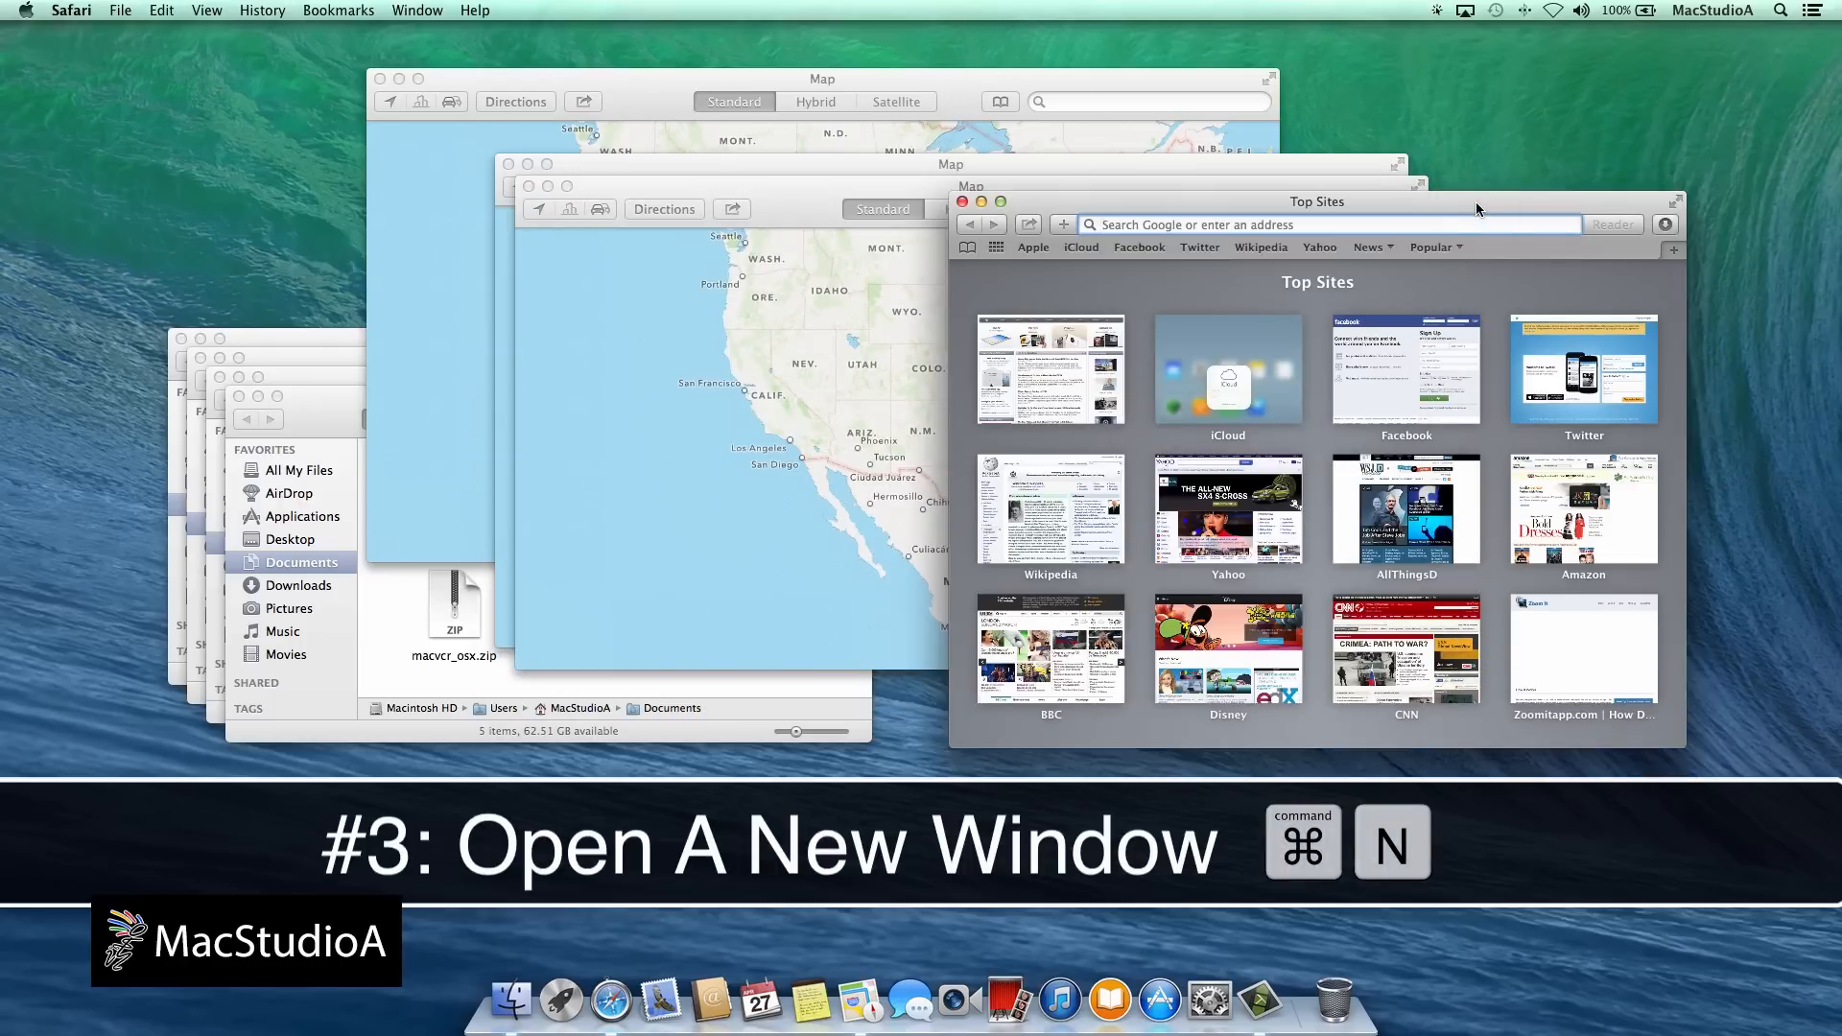
pyautogui.press('cmd+n')
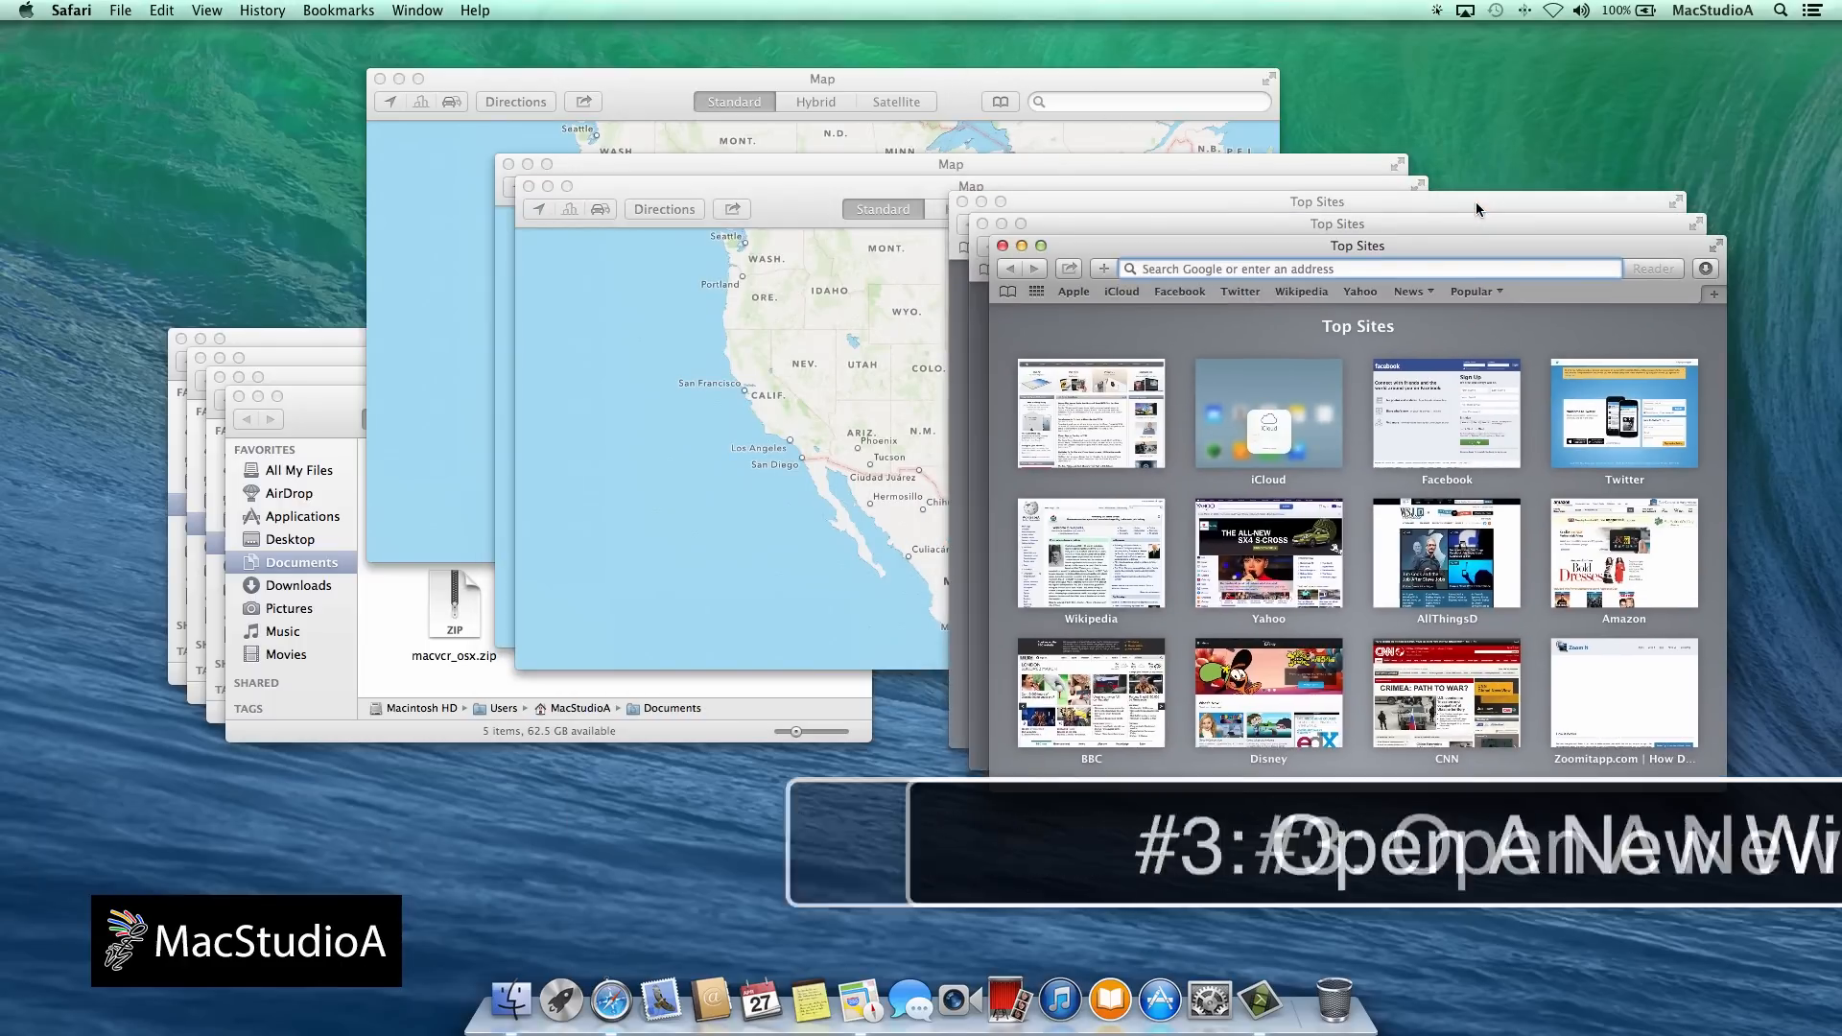
pyautogui.press('cmd+alt+escape')
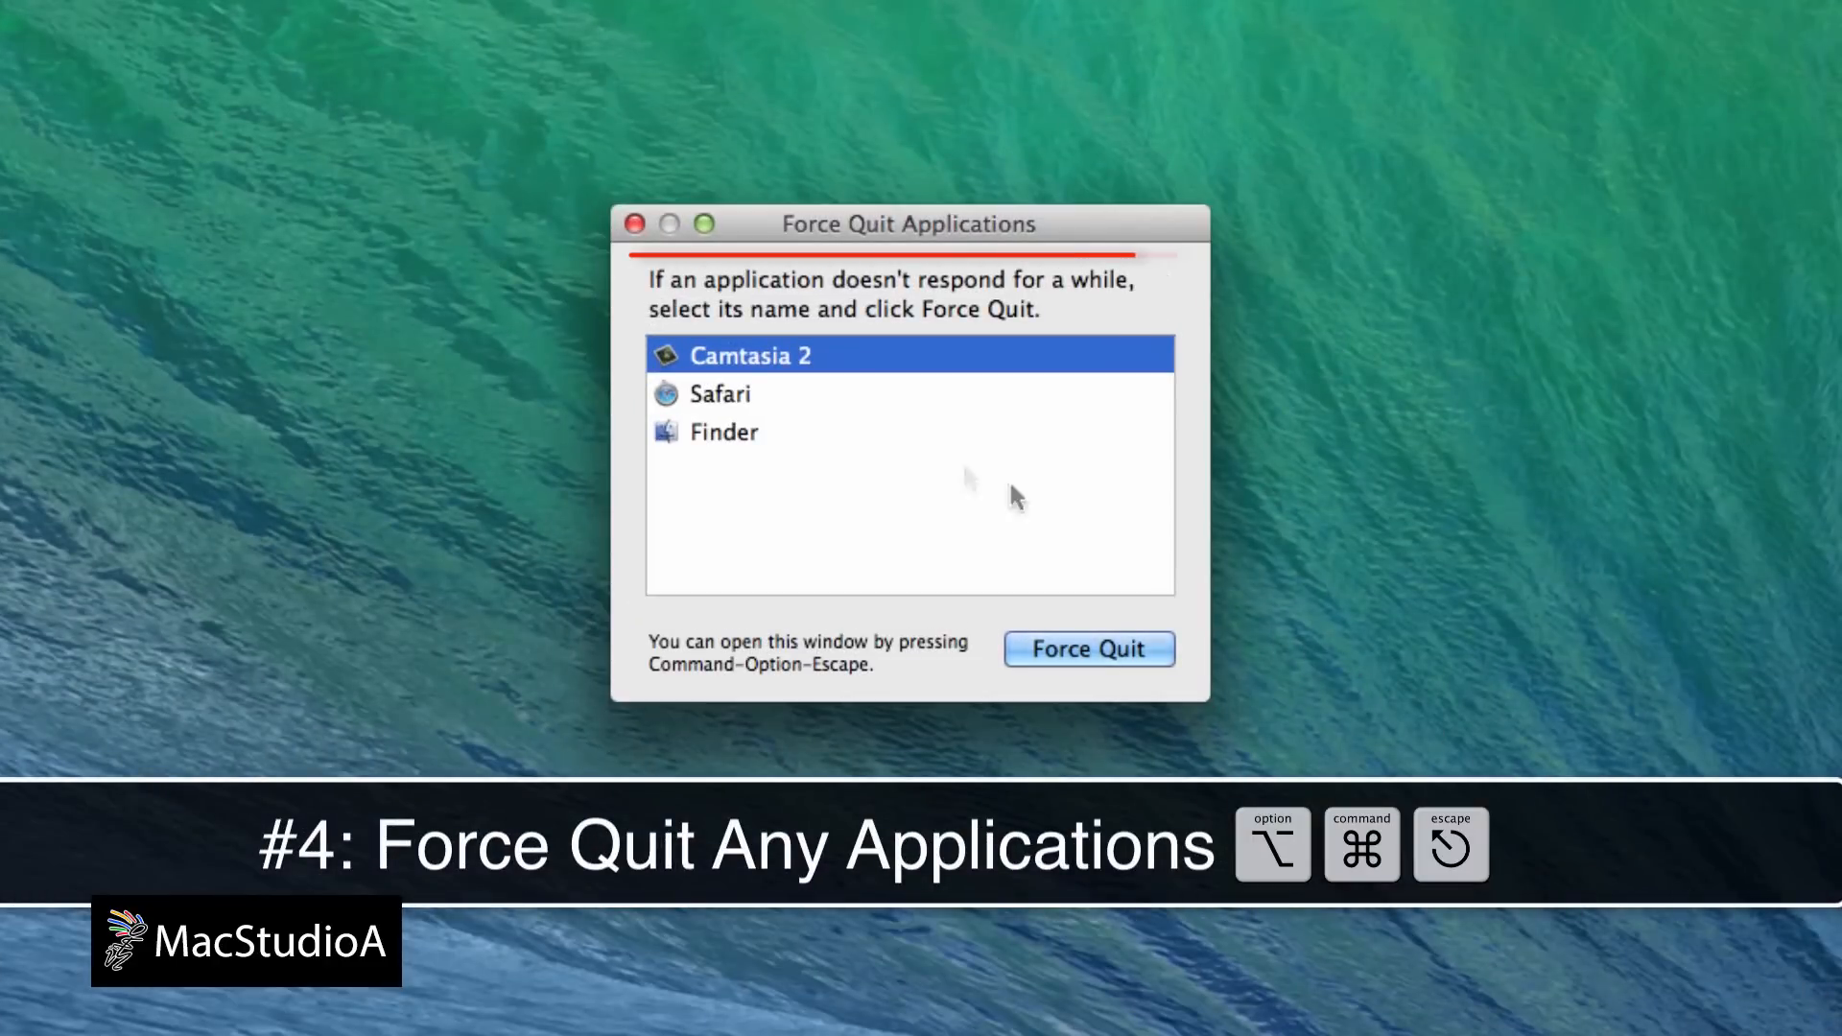
# Select Safari in the running-applications list of Camtasia 2, Safari and Finder.
pyautogui.click(720, 393)
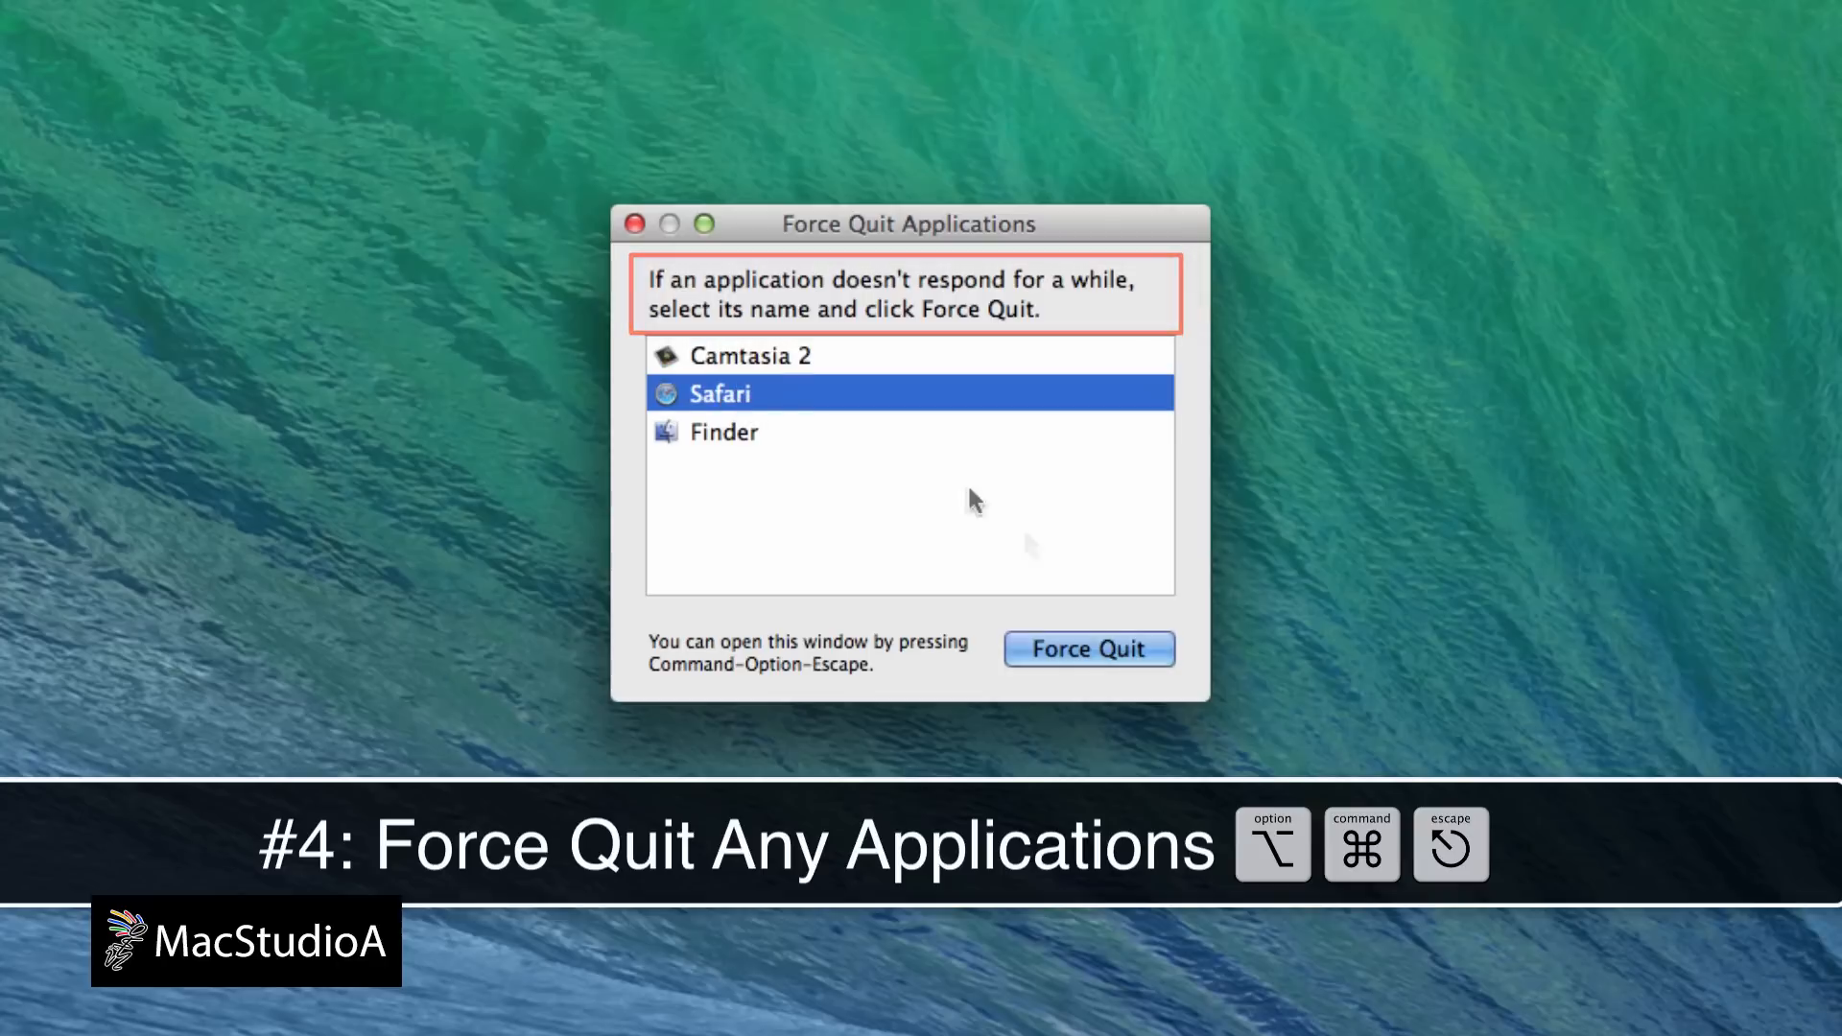
pyautogui.click(1088, 649)
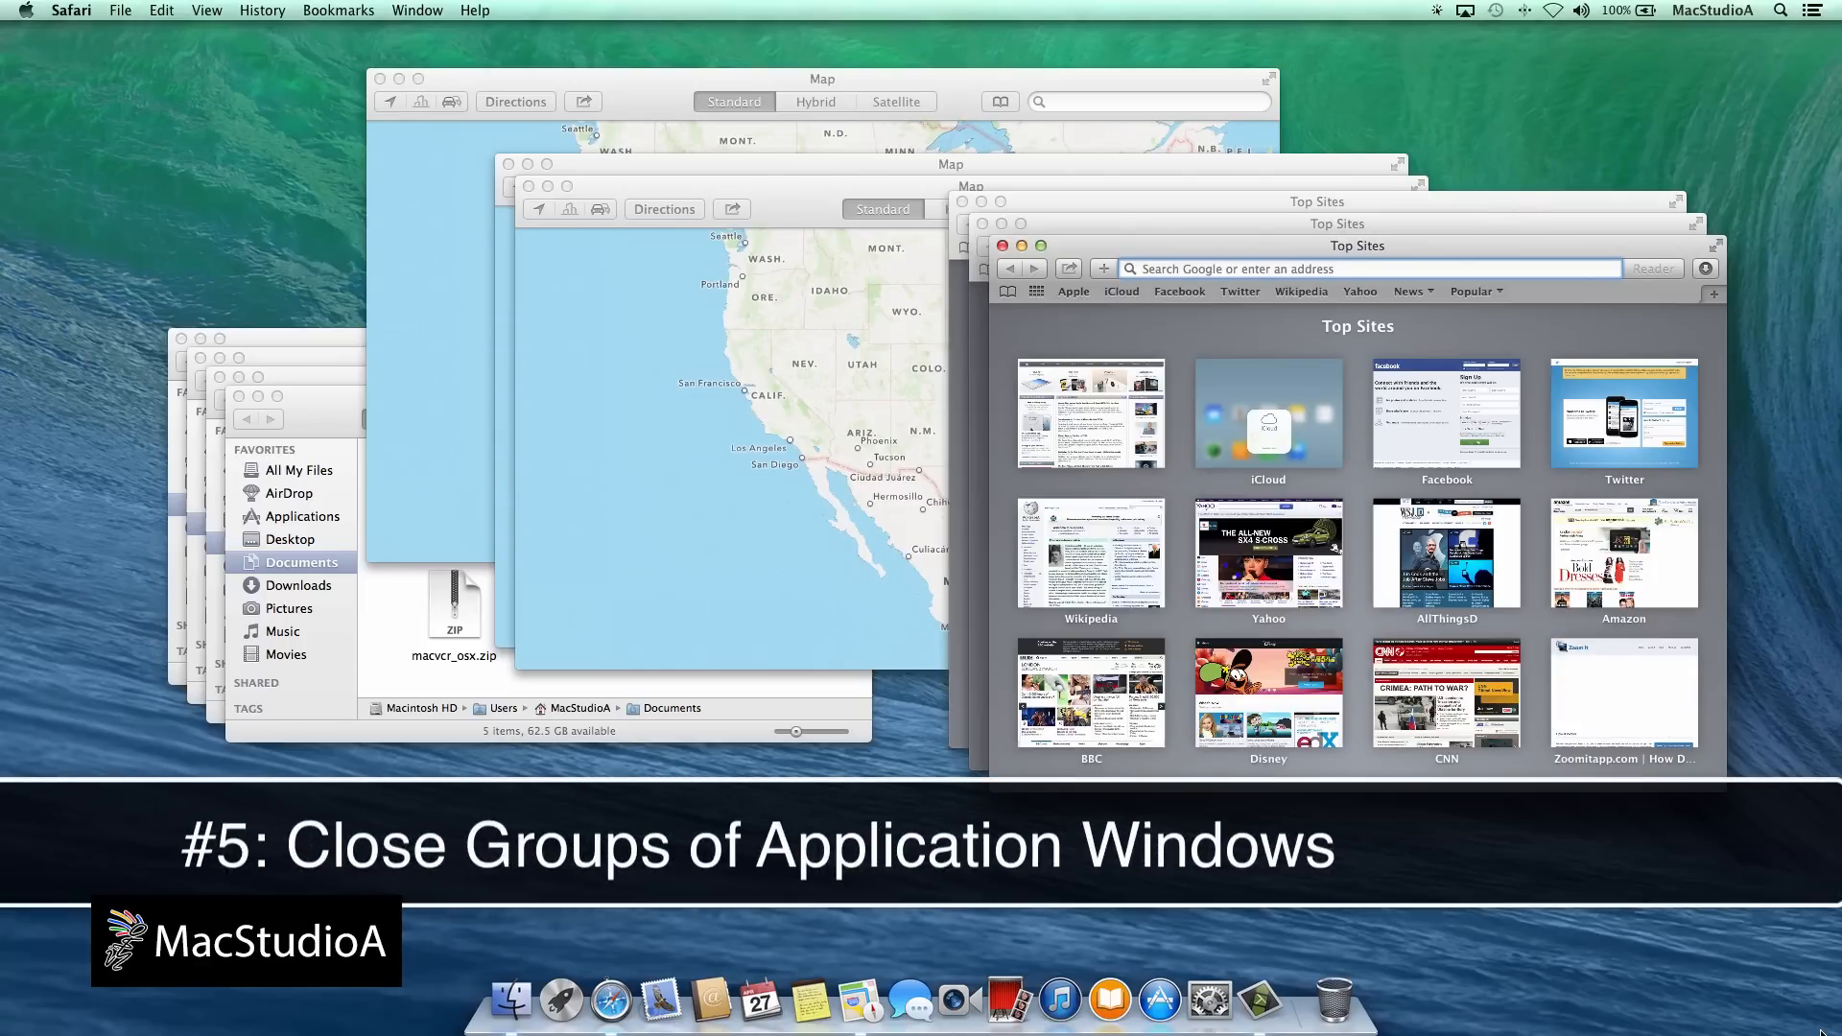
pyautogui.moveTo(1497, 311)
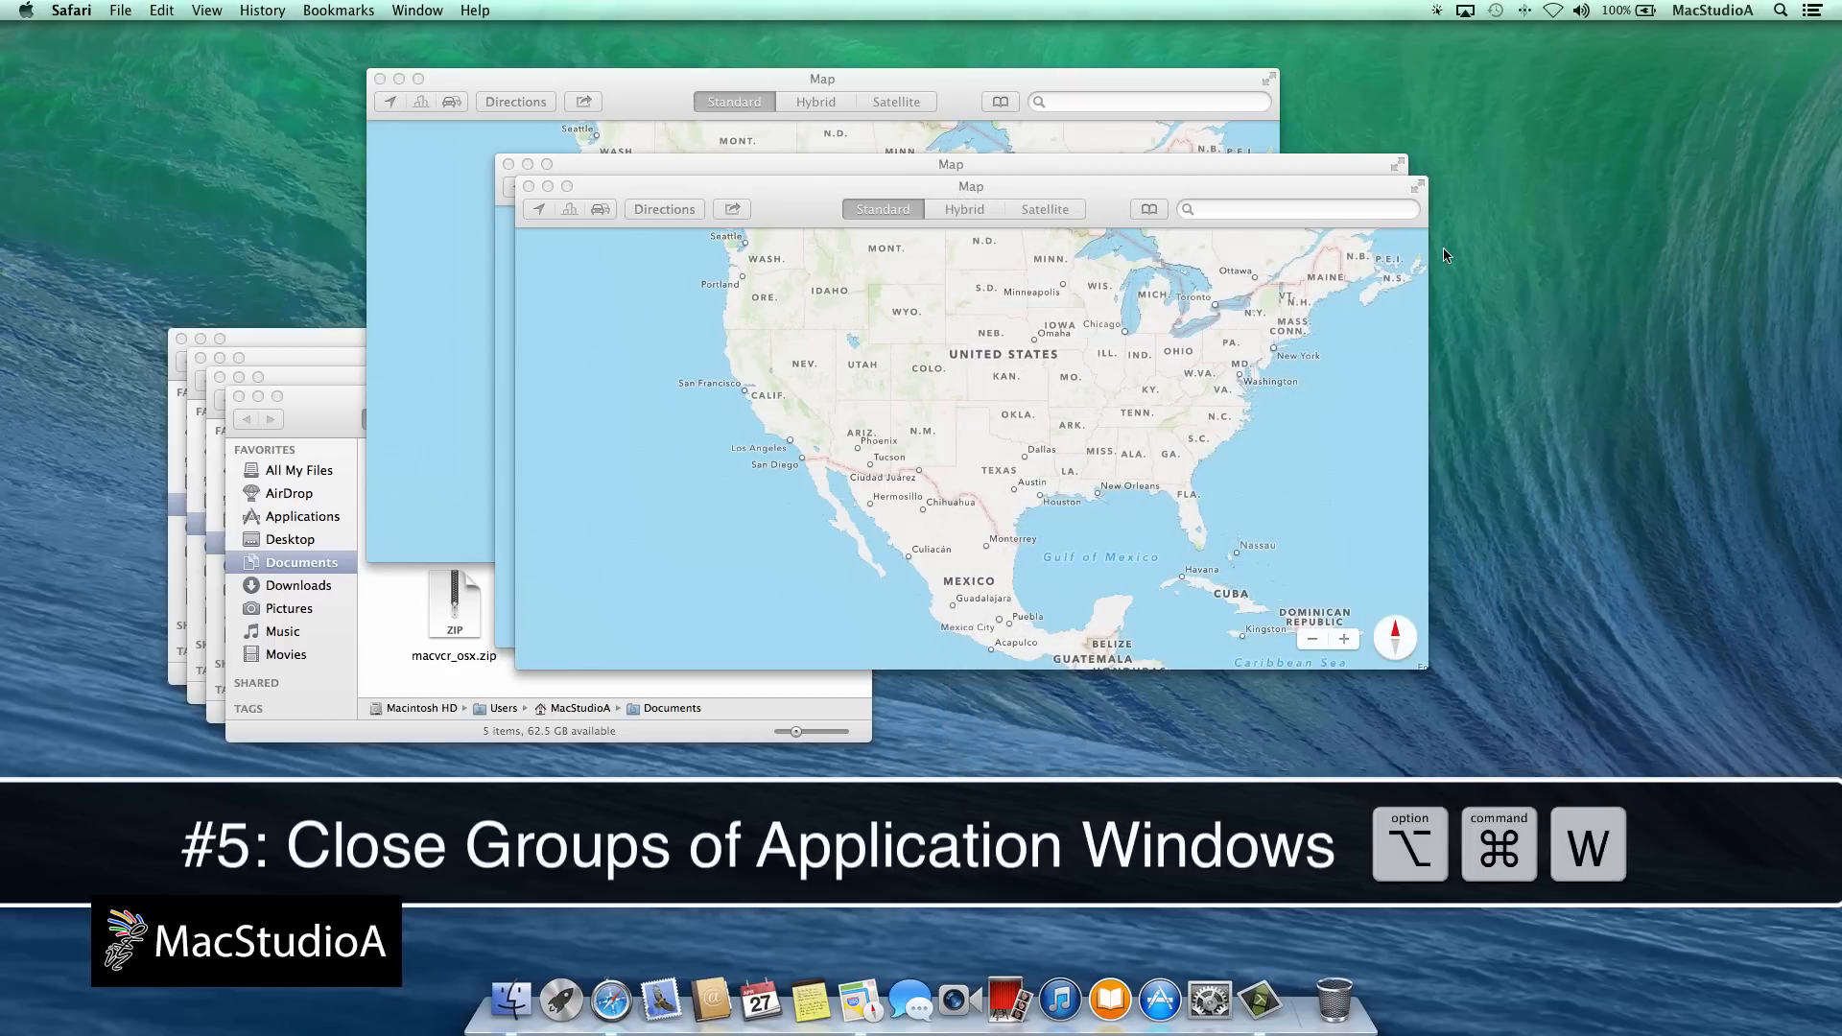
# Close all Safari Top Sites windows at once, leaving the Maps and Finder windows to follow.
pyautogui.click(971, 186)
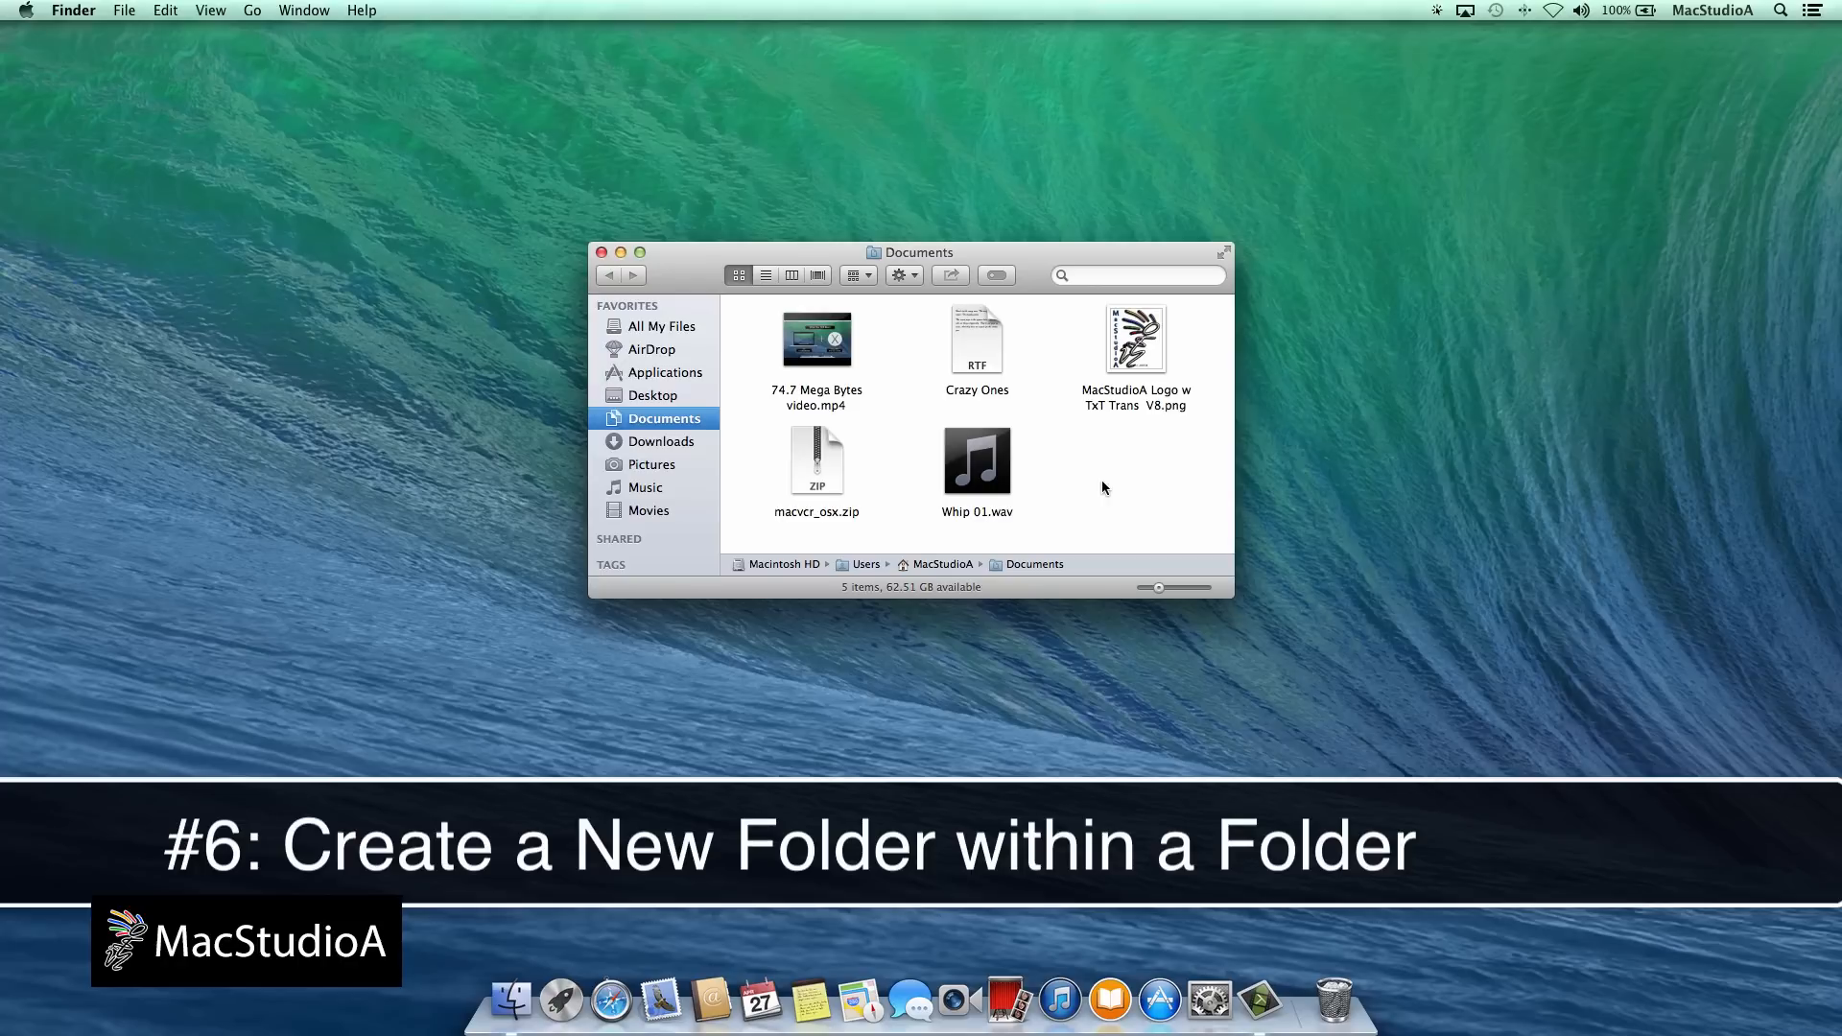
# Create a new folder in Documents and name it 'test'.
pyautogui.press('shift+cmd+n')
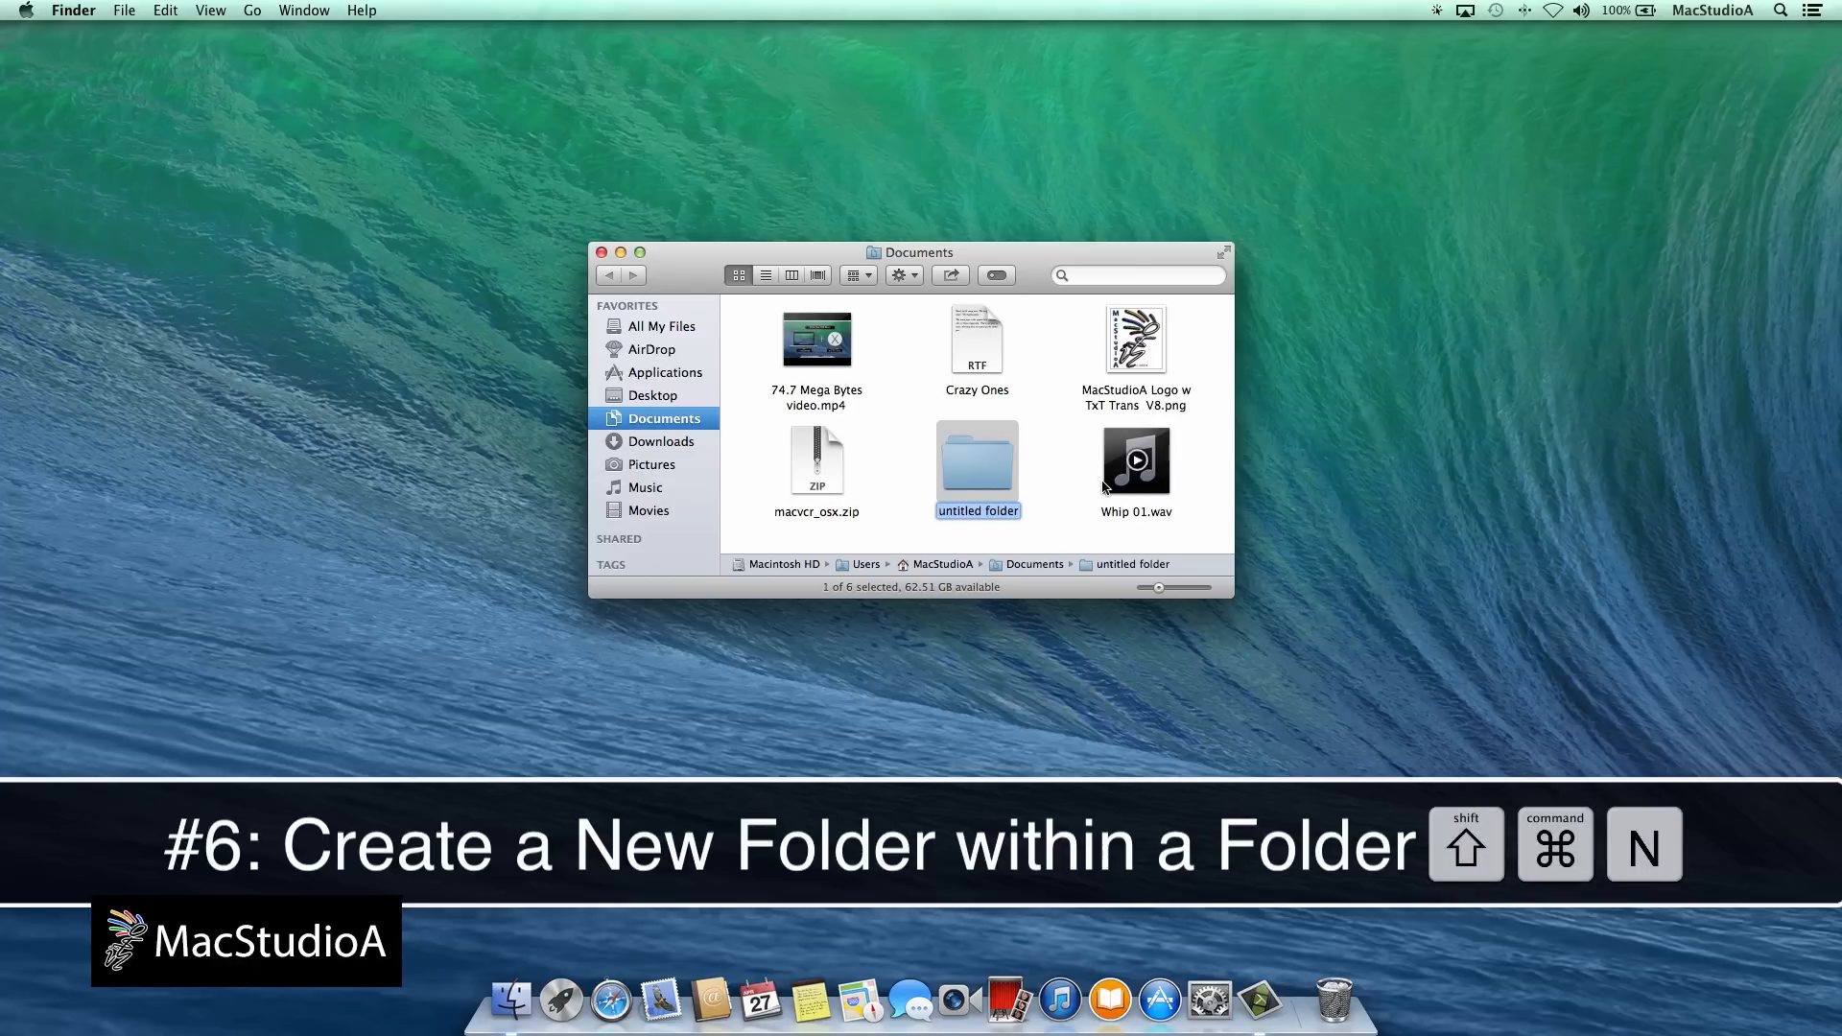
pyautogui.write('test')
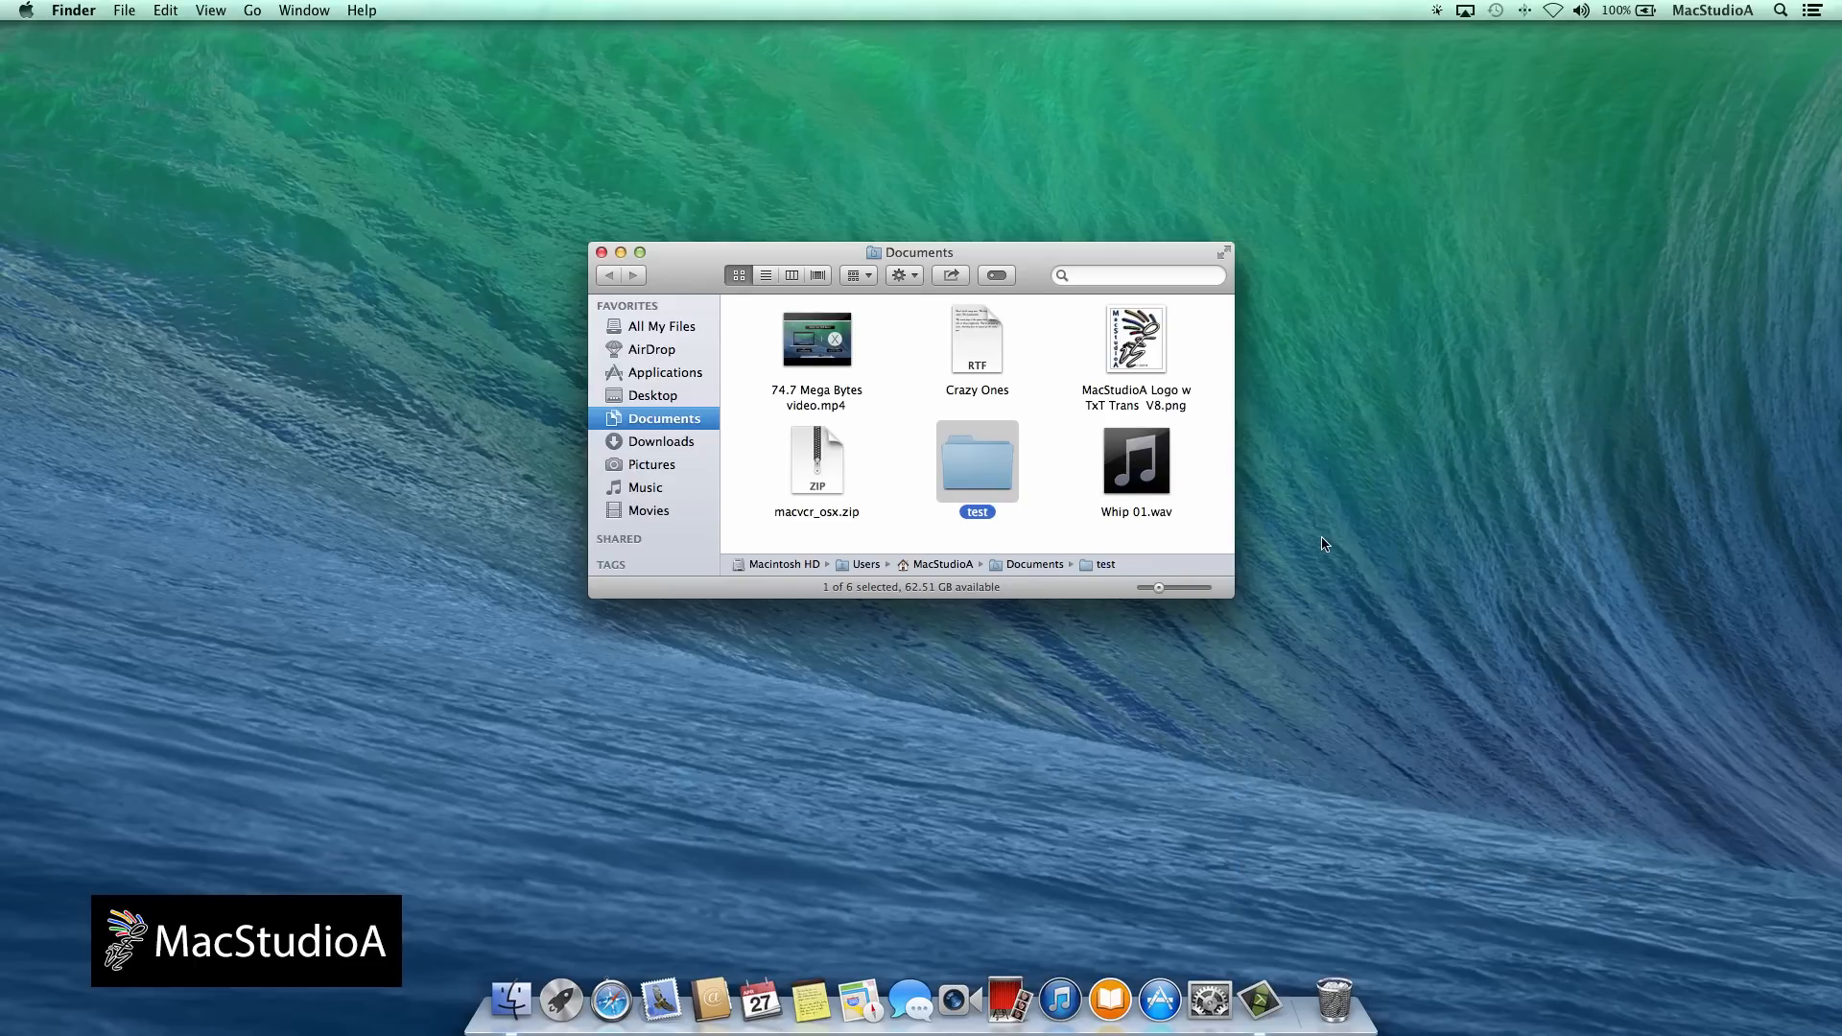
pyautogui.click(601, 254)
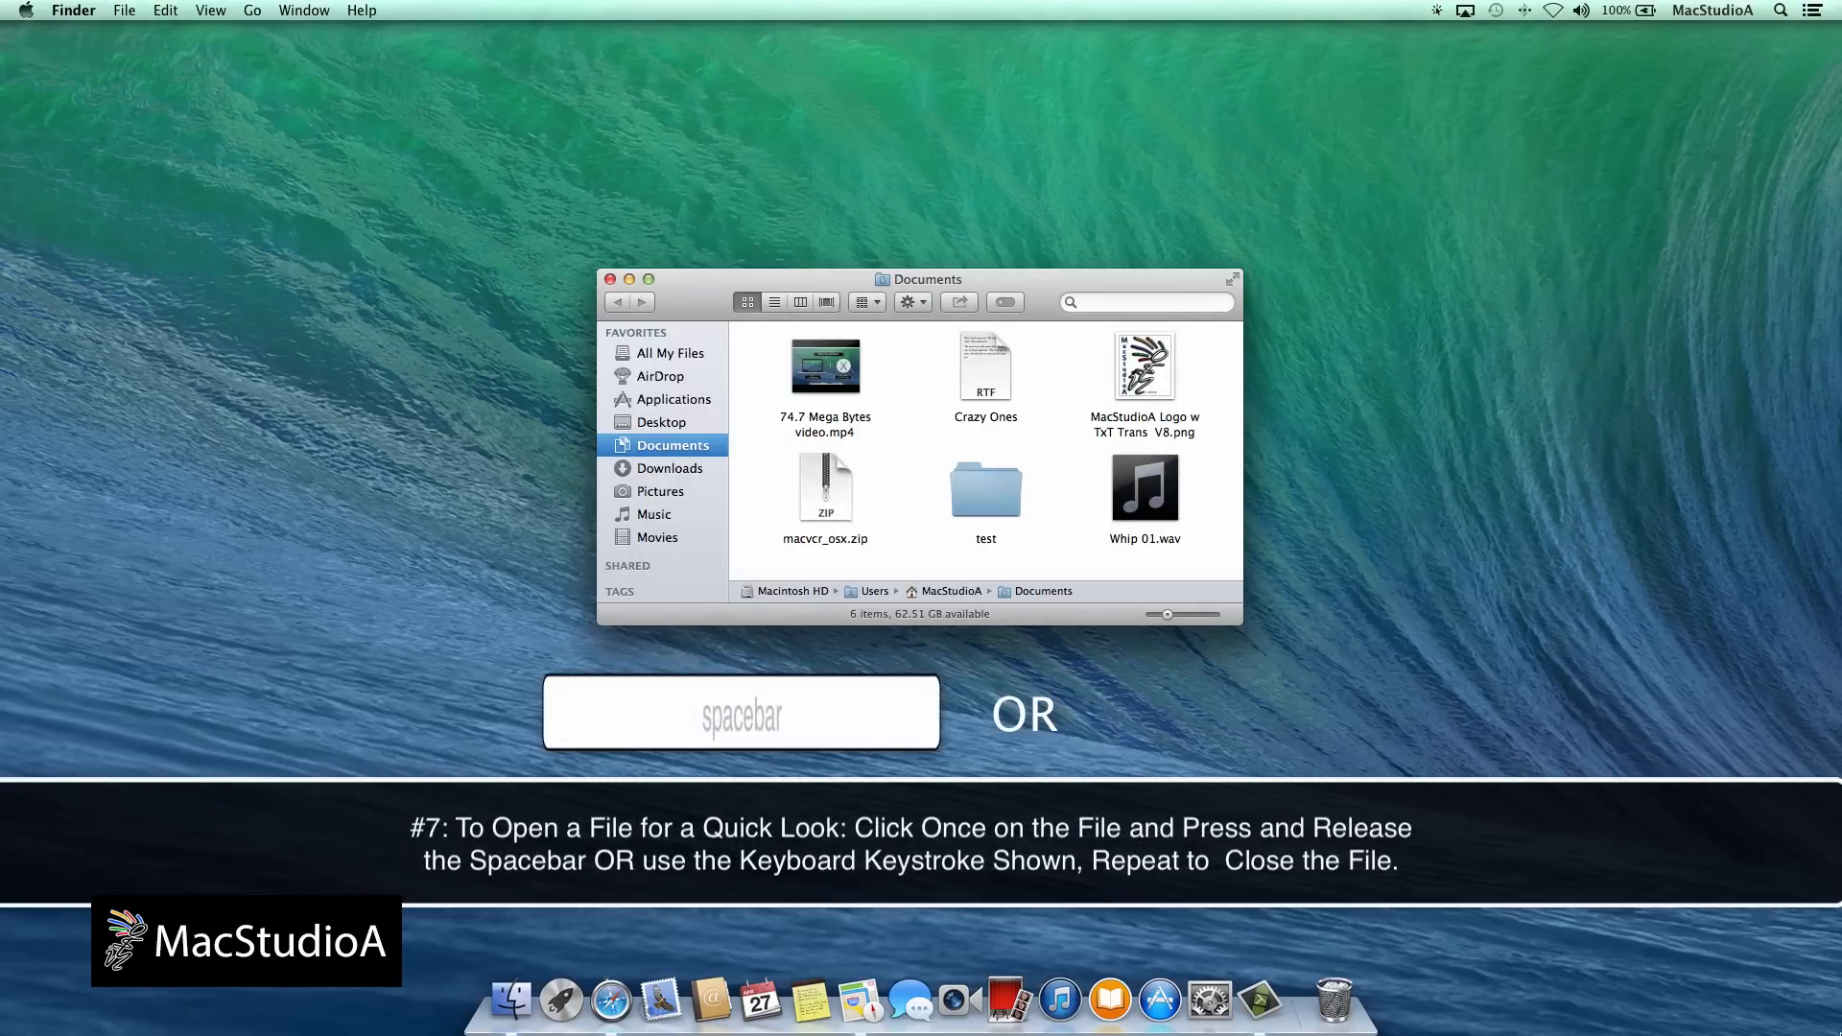
pyautogui.click(825, 364)
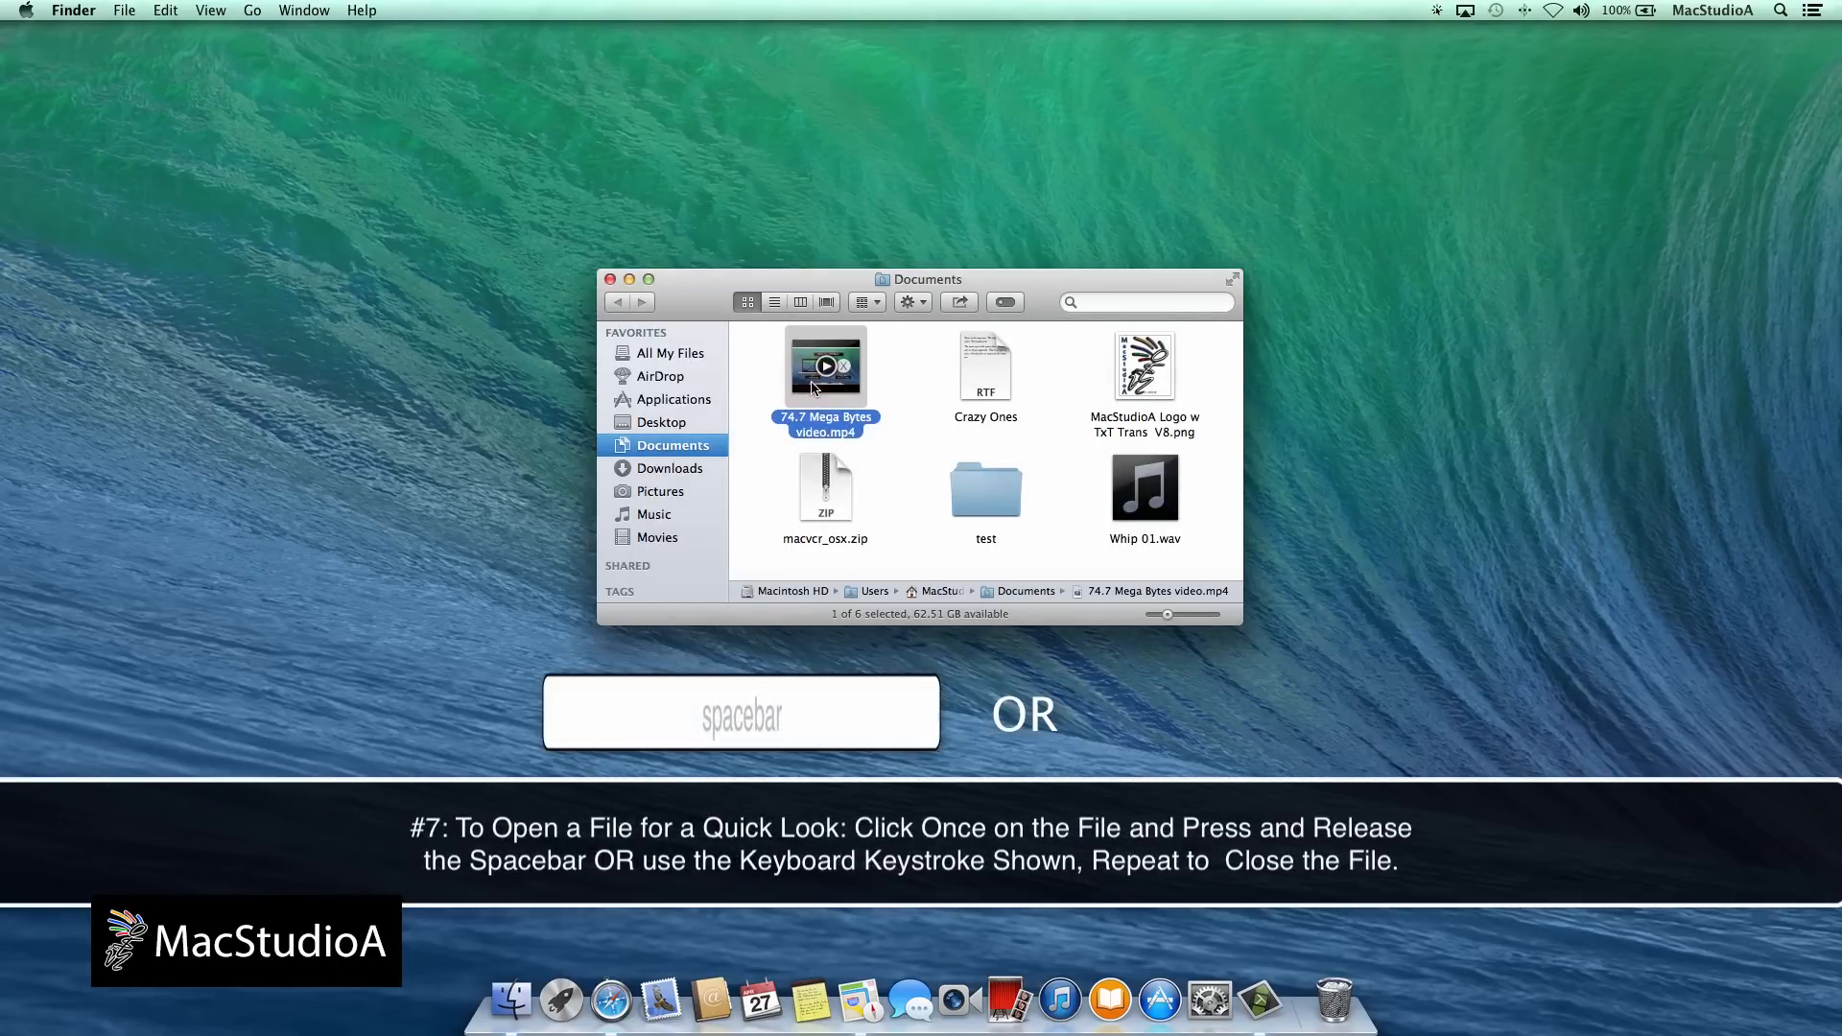
pyautogui.press('space')
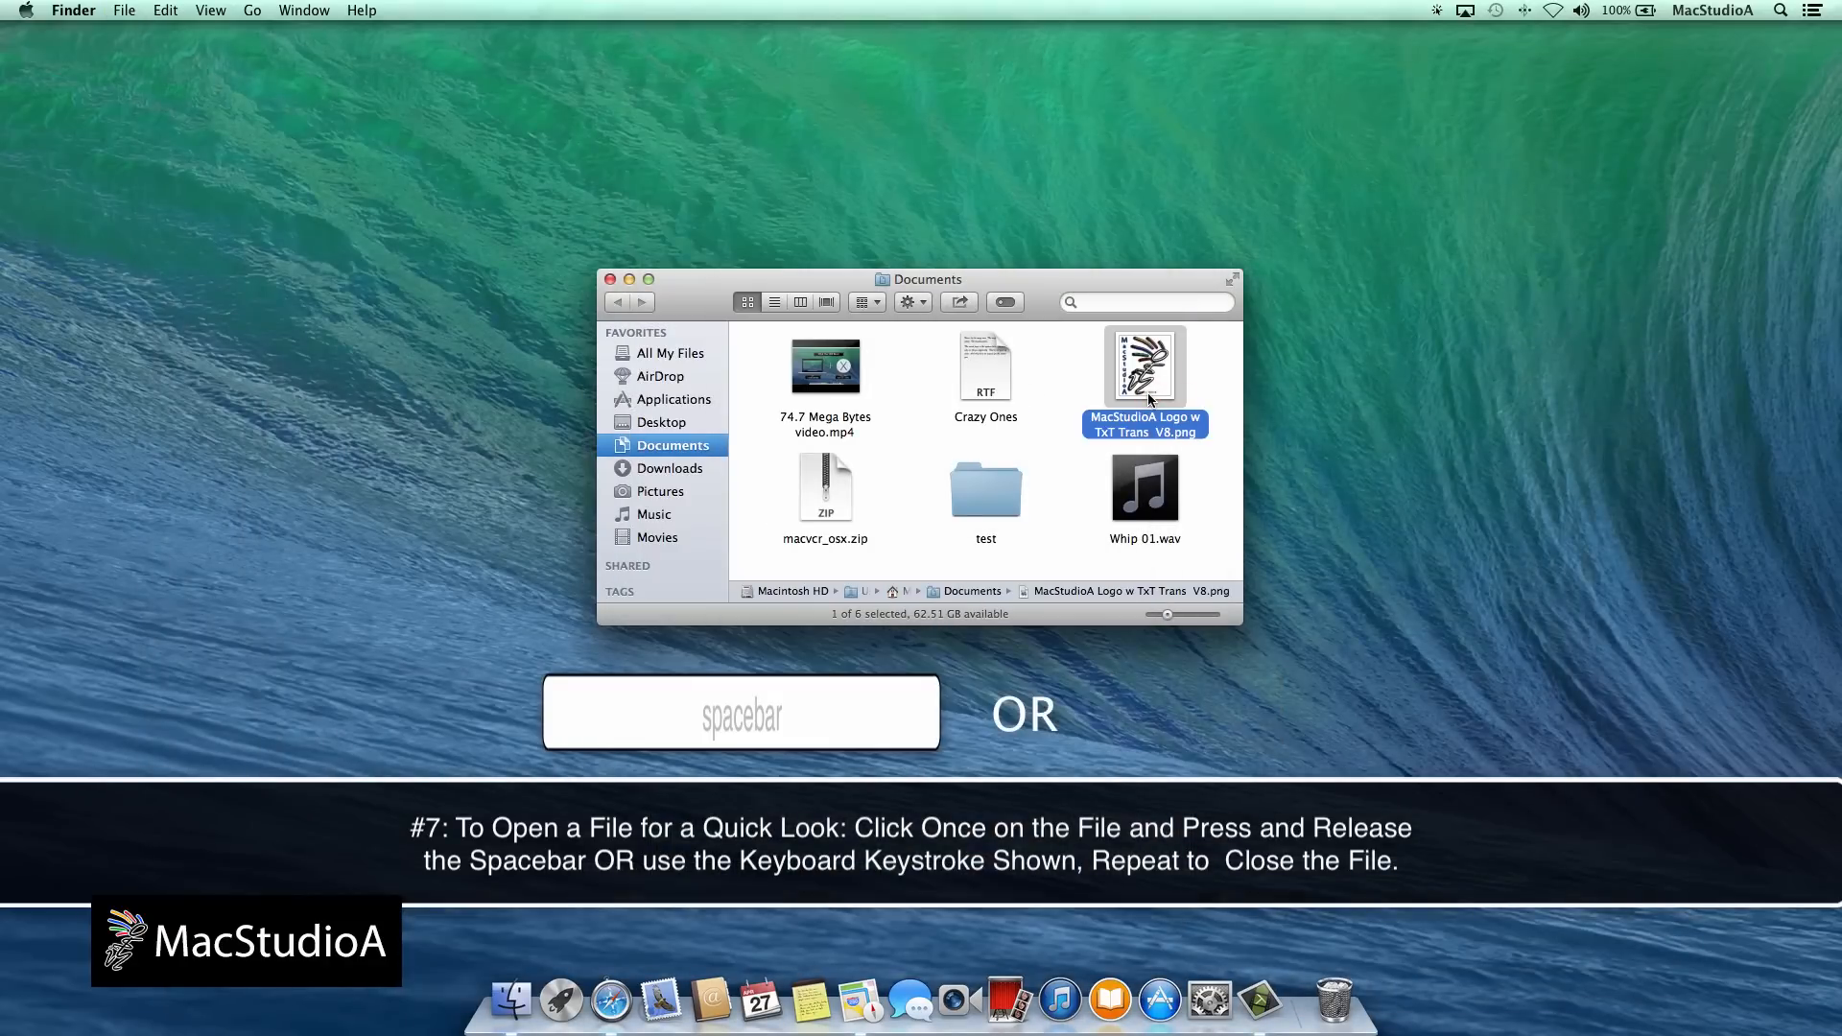
pyautogui.press('space')
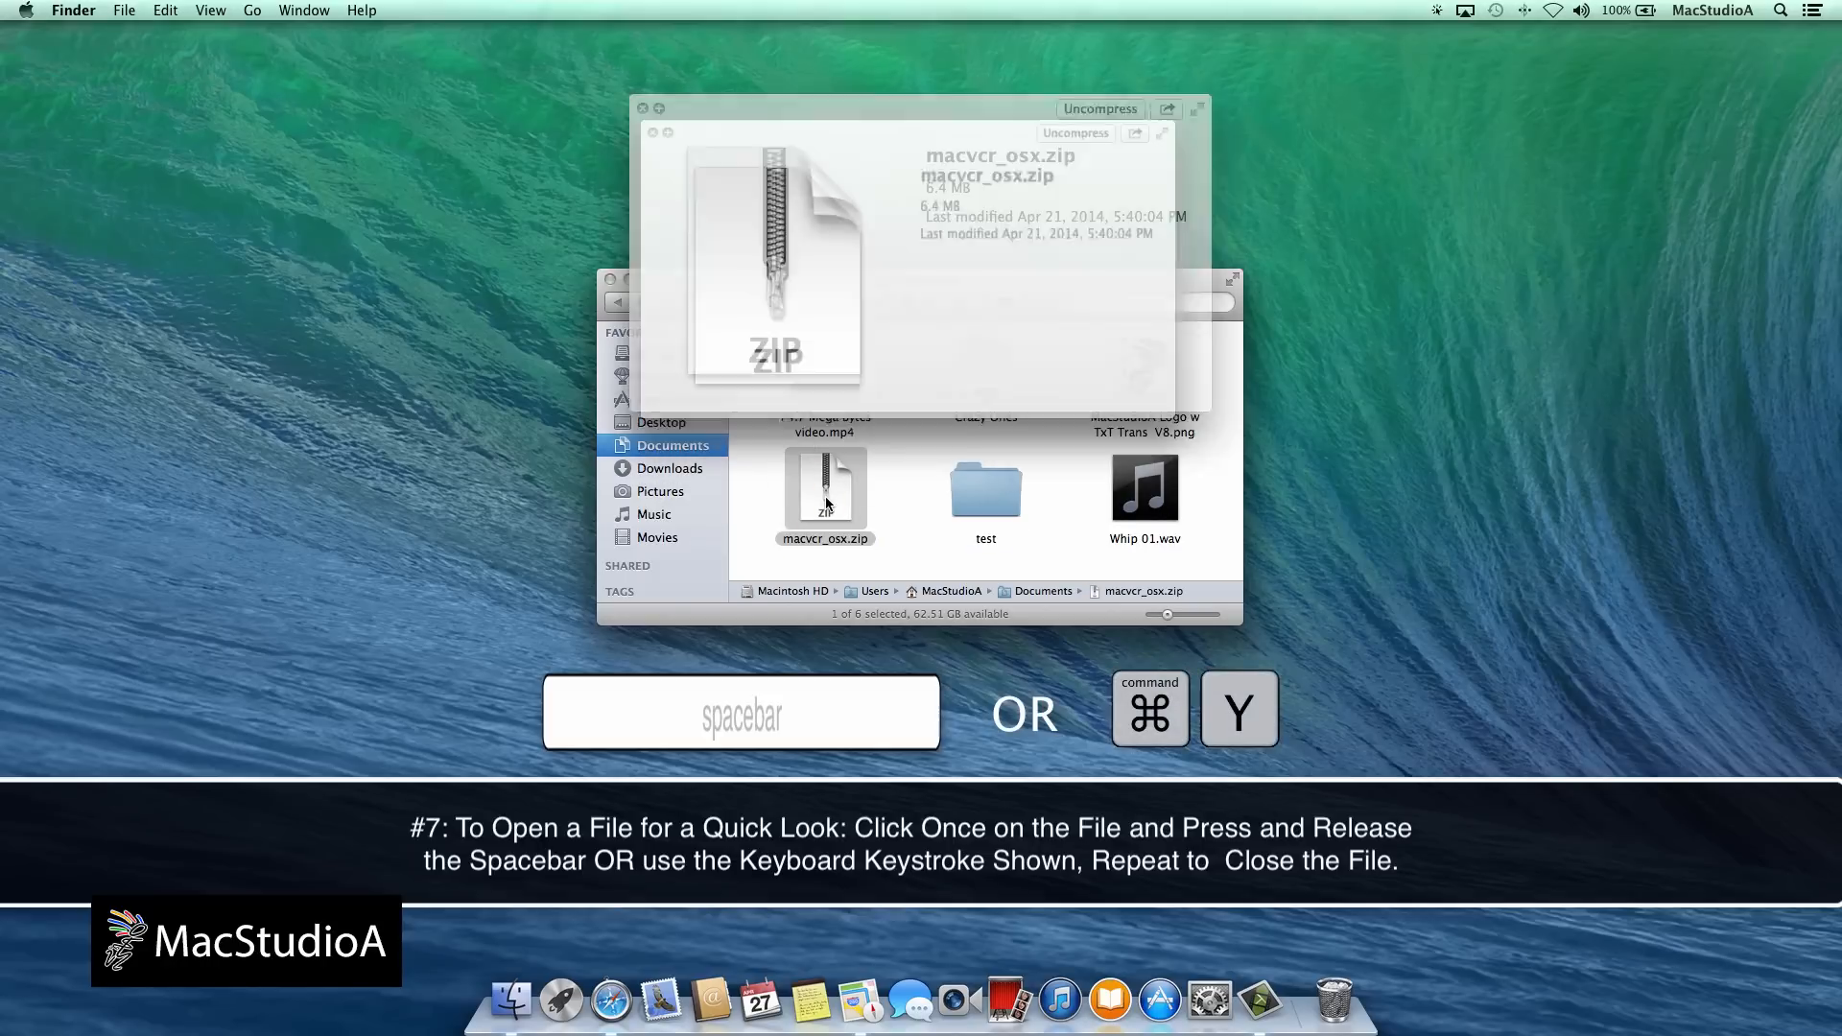
pyautogui.press('space')
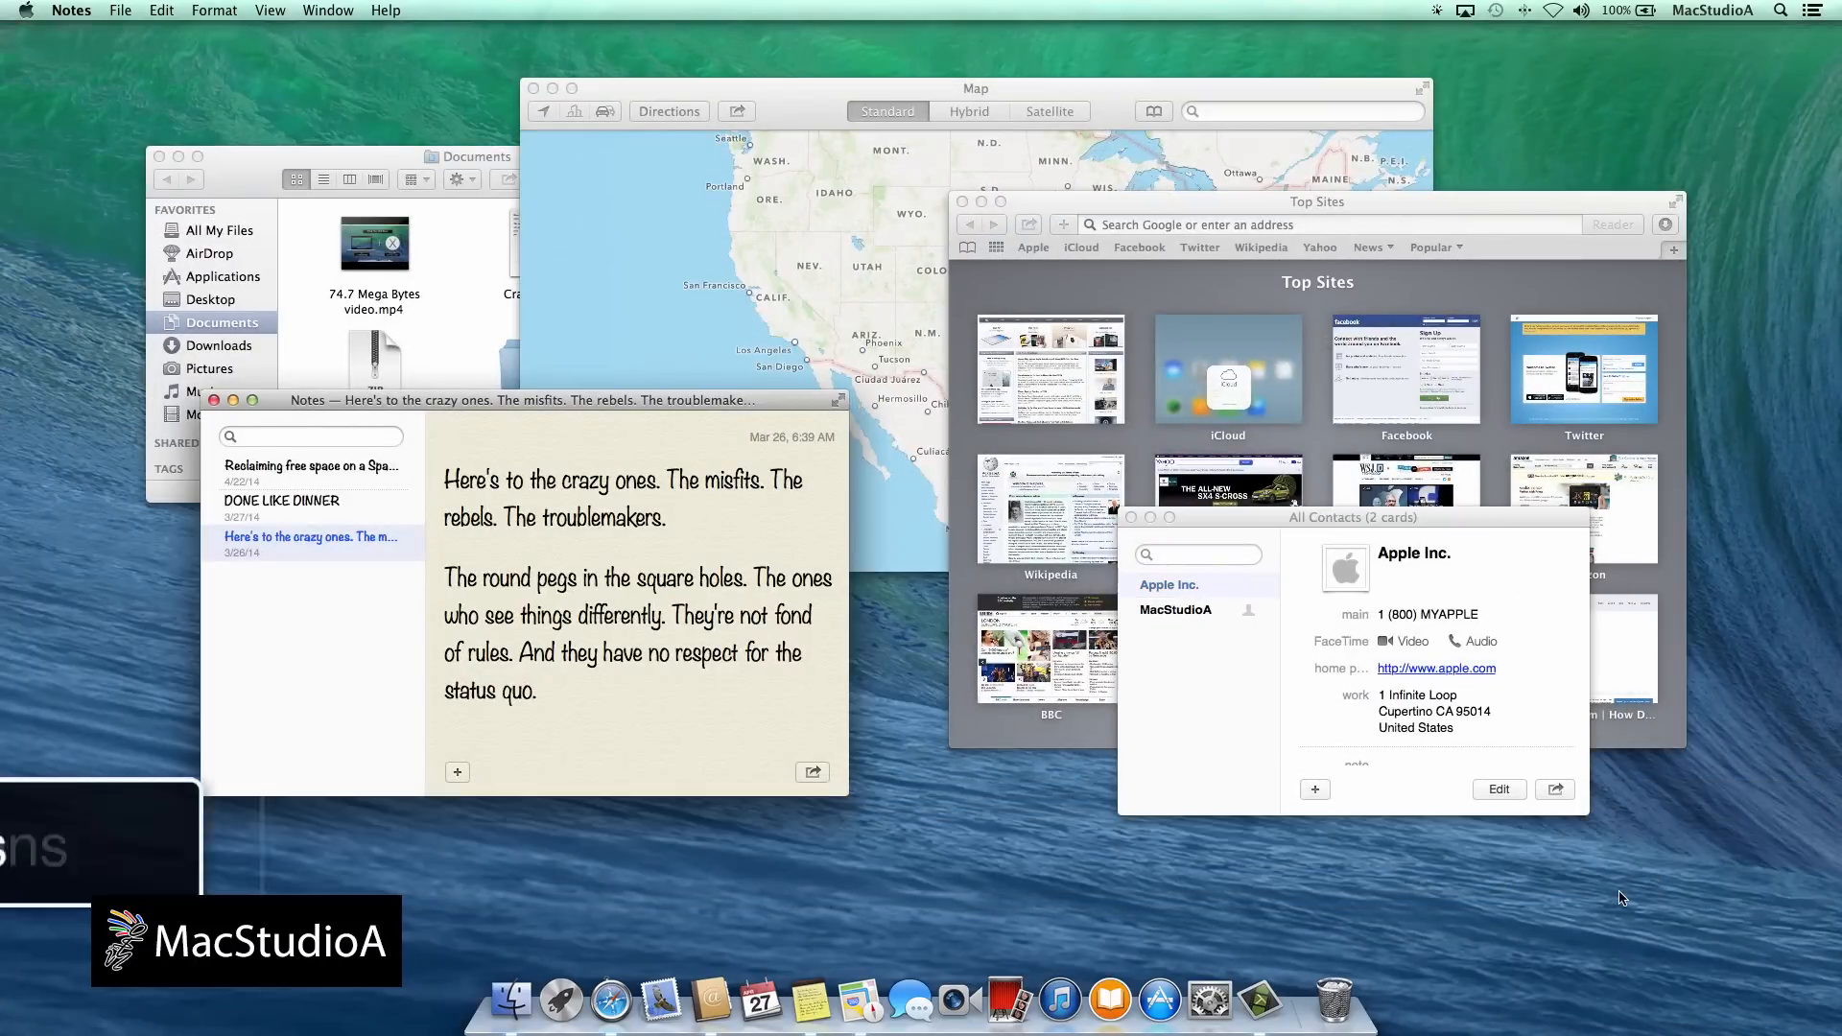
# Switch apps so Notes and Contacts join the Finder, Maps and Safari windows.
pyautogui.press('cmd+tab')
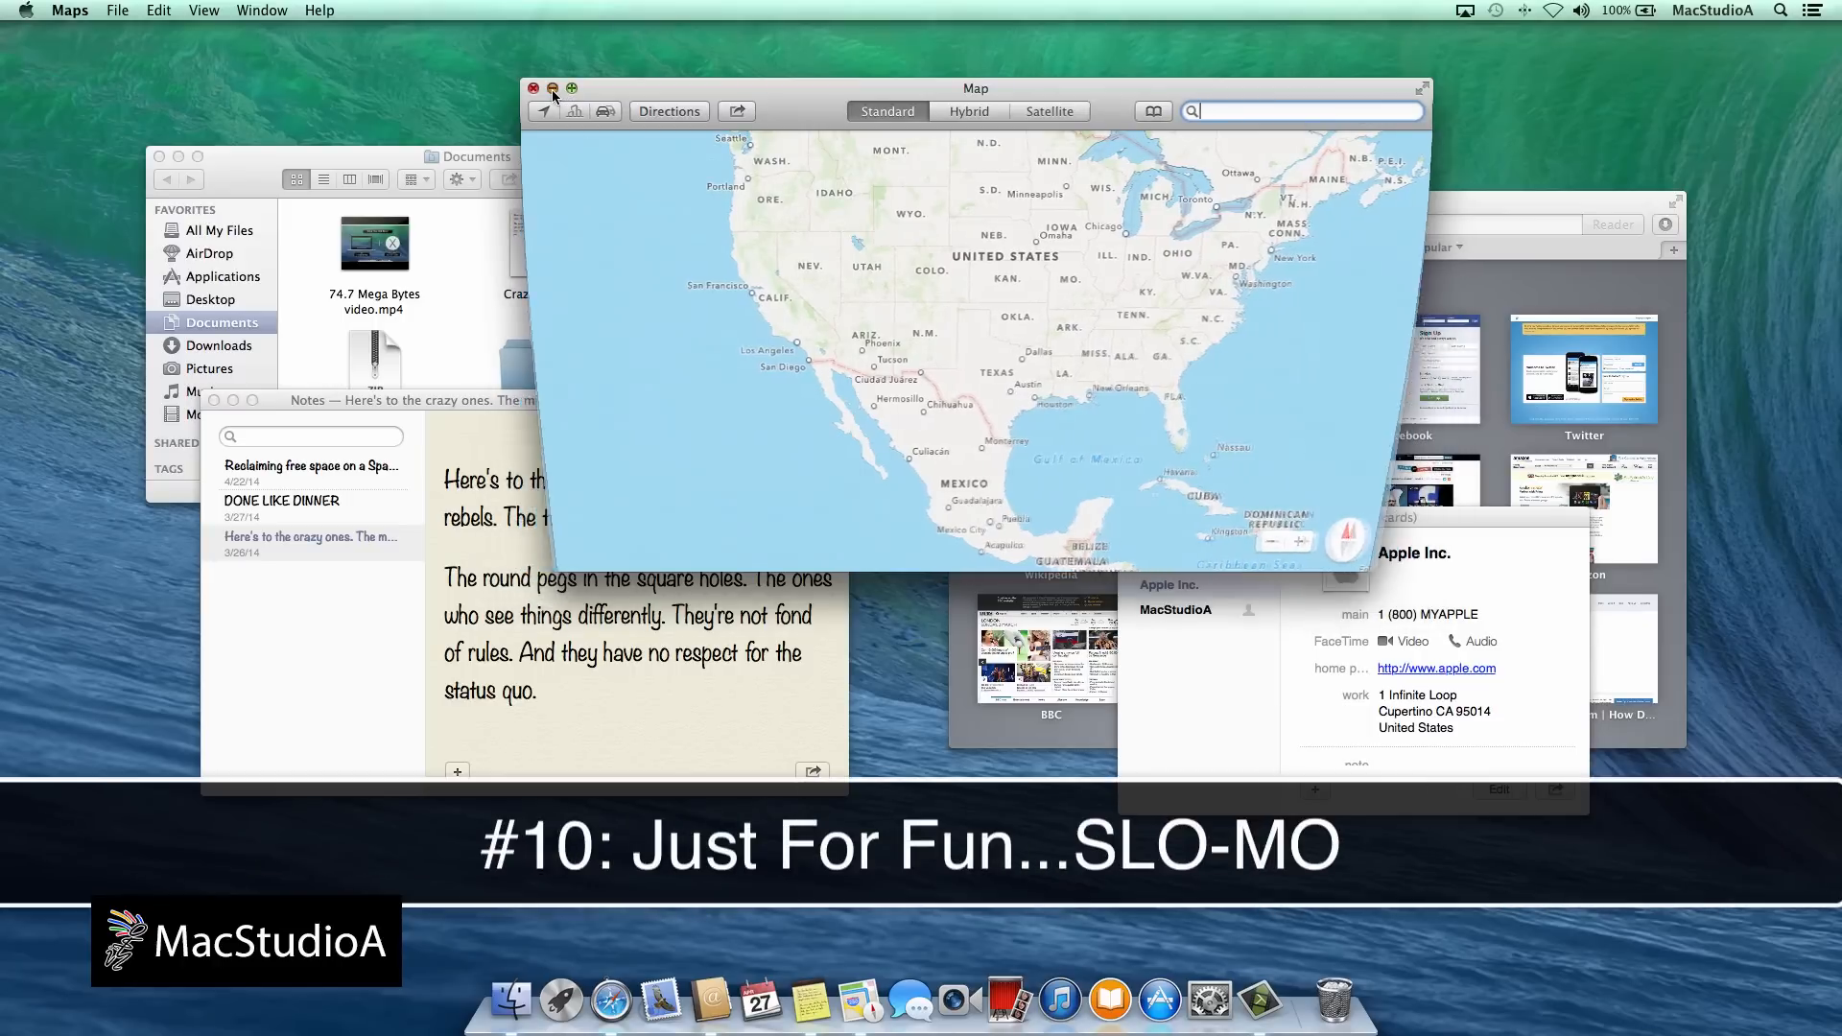
pyautogui.click(533, 90)
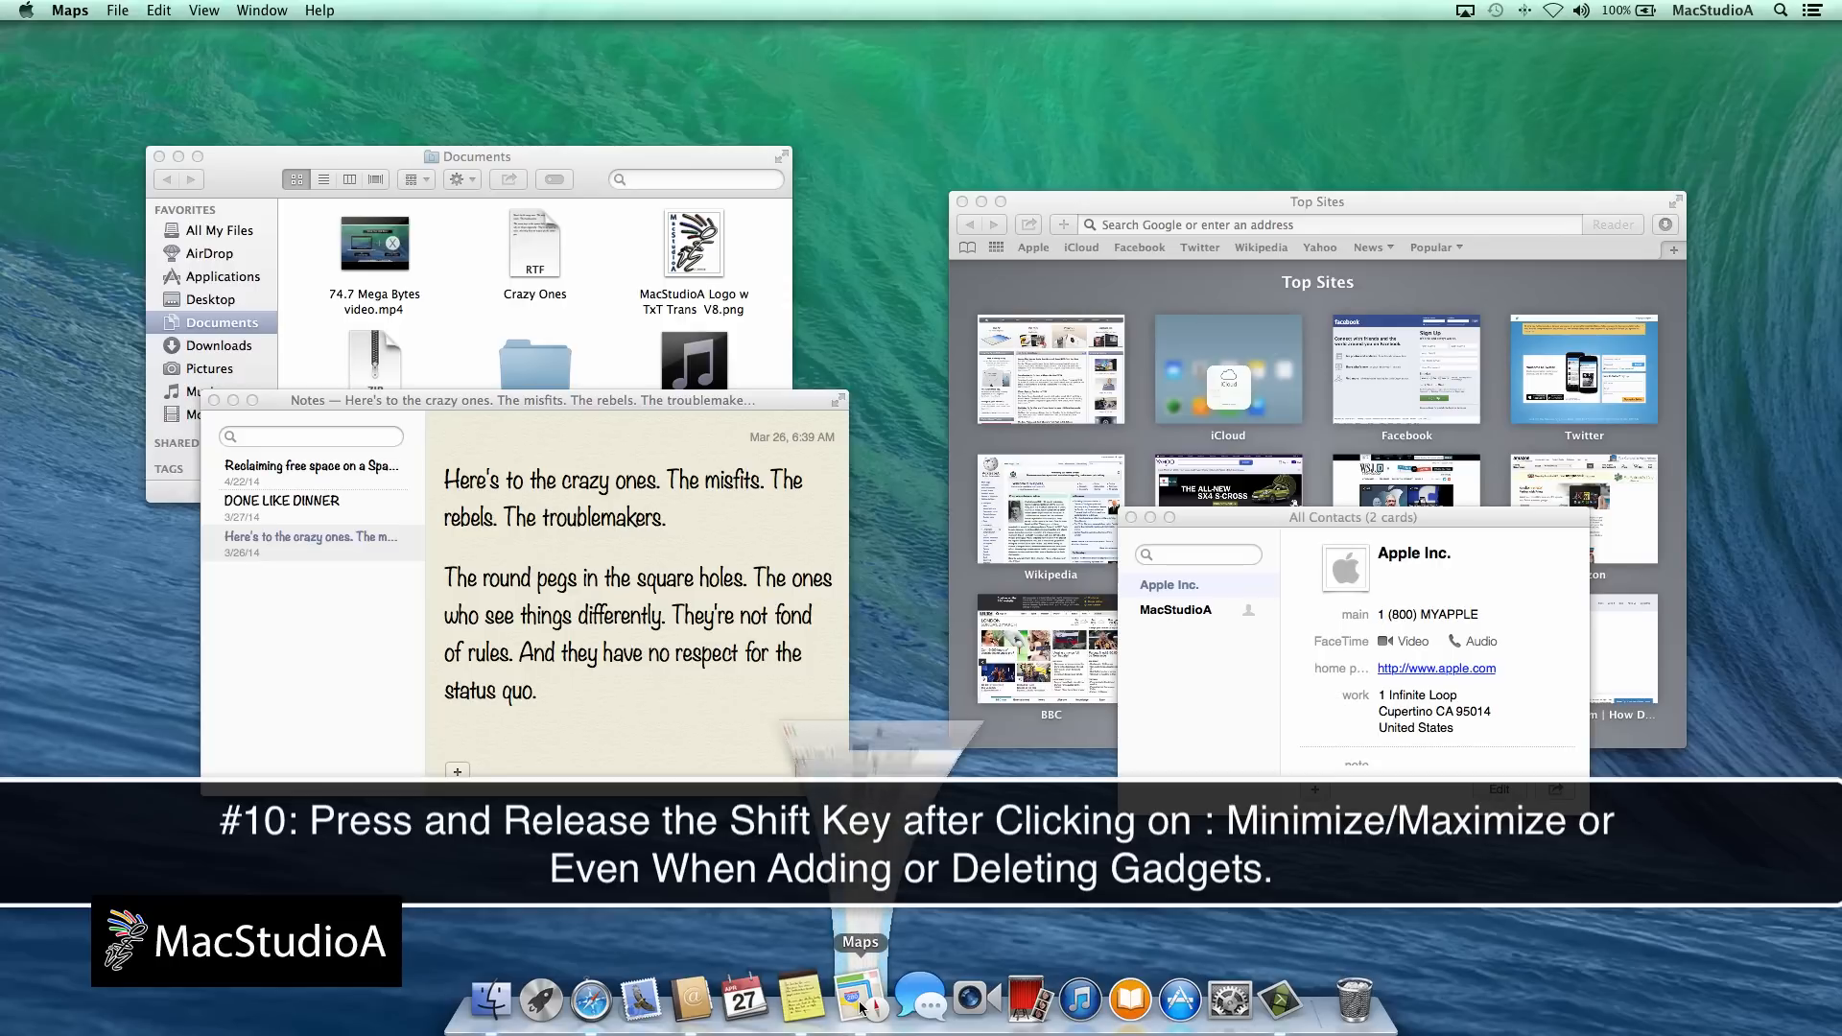
pyautogui.click(860, 1000)
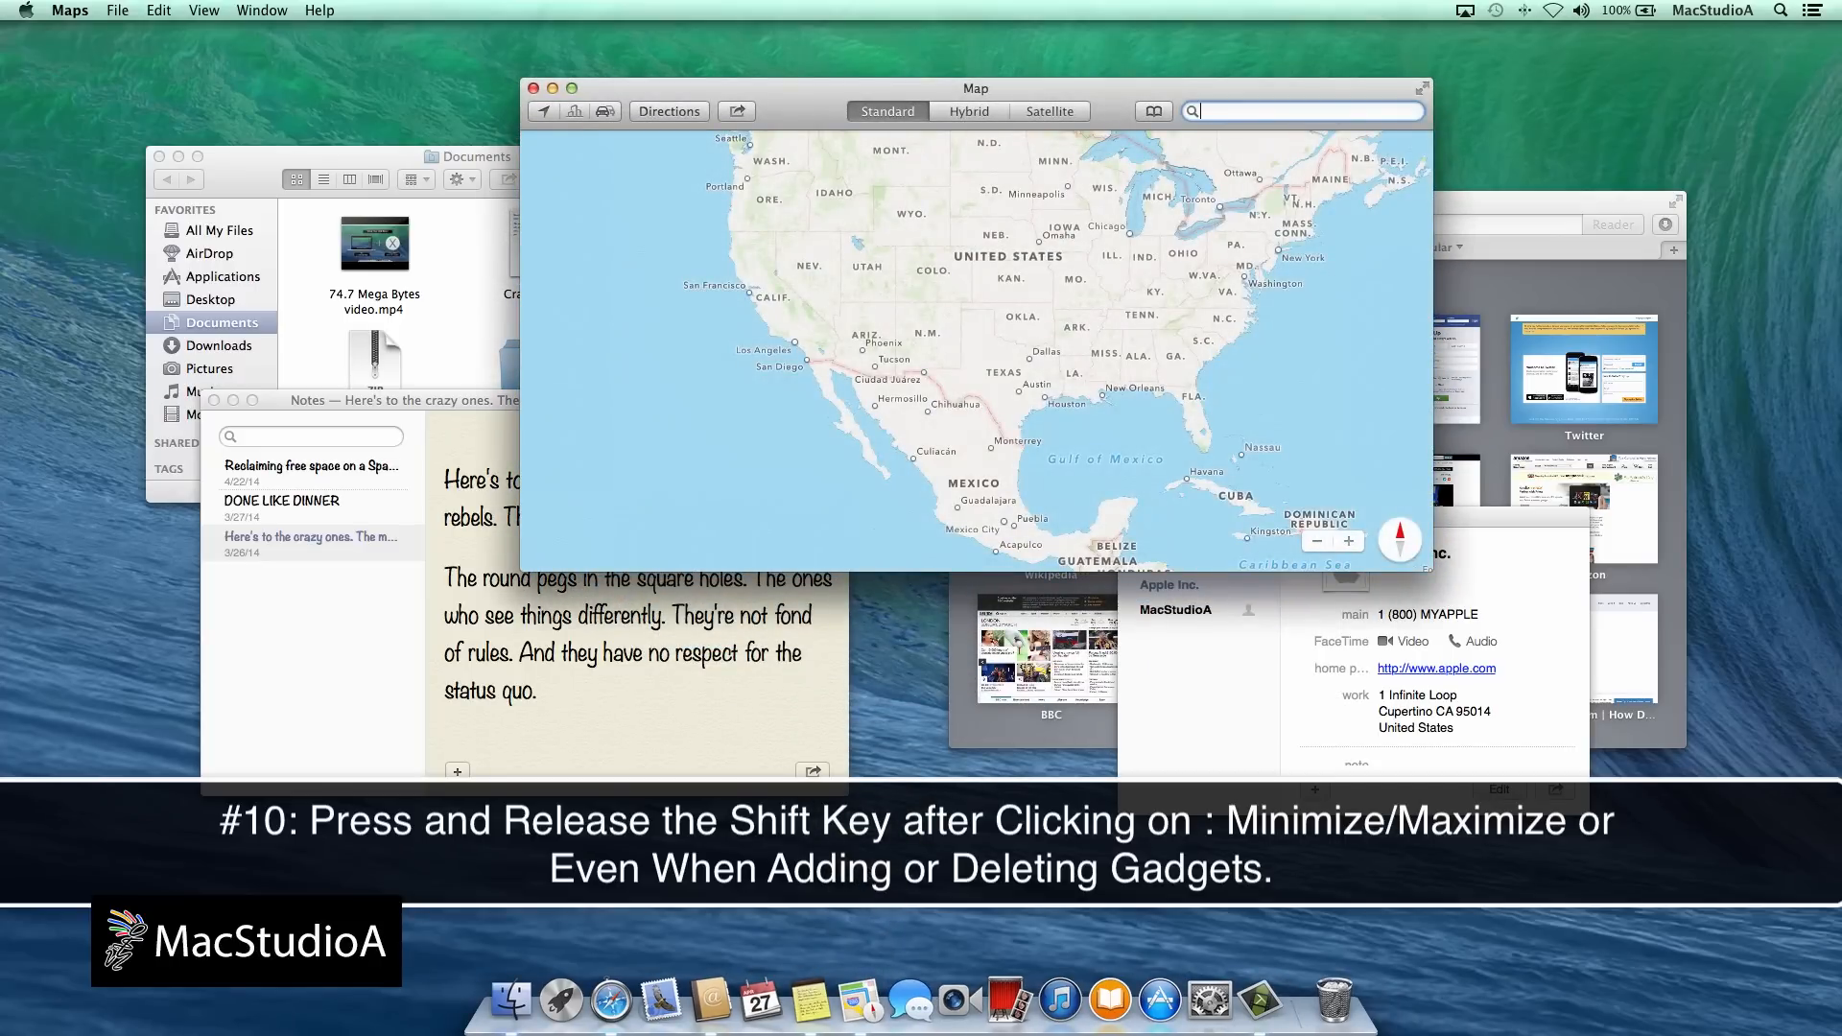
pyautogui.press('F12')
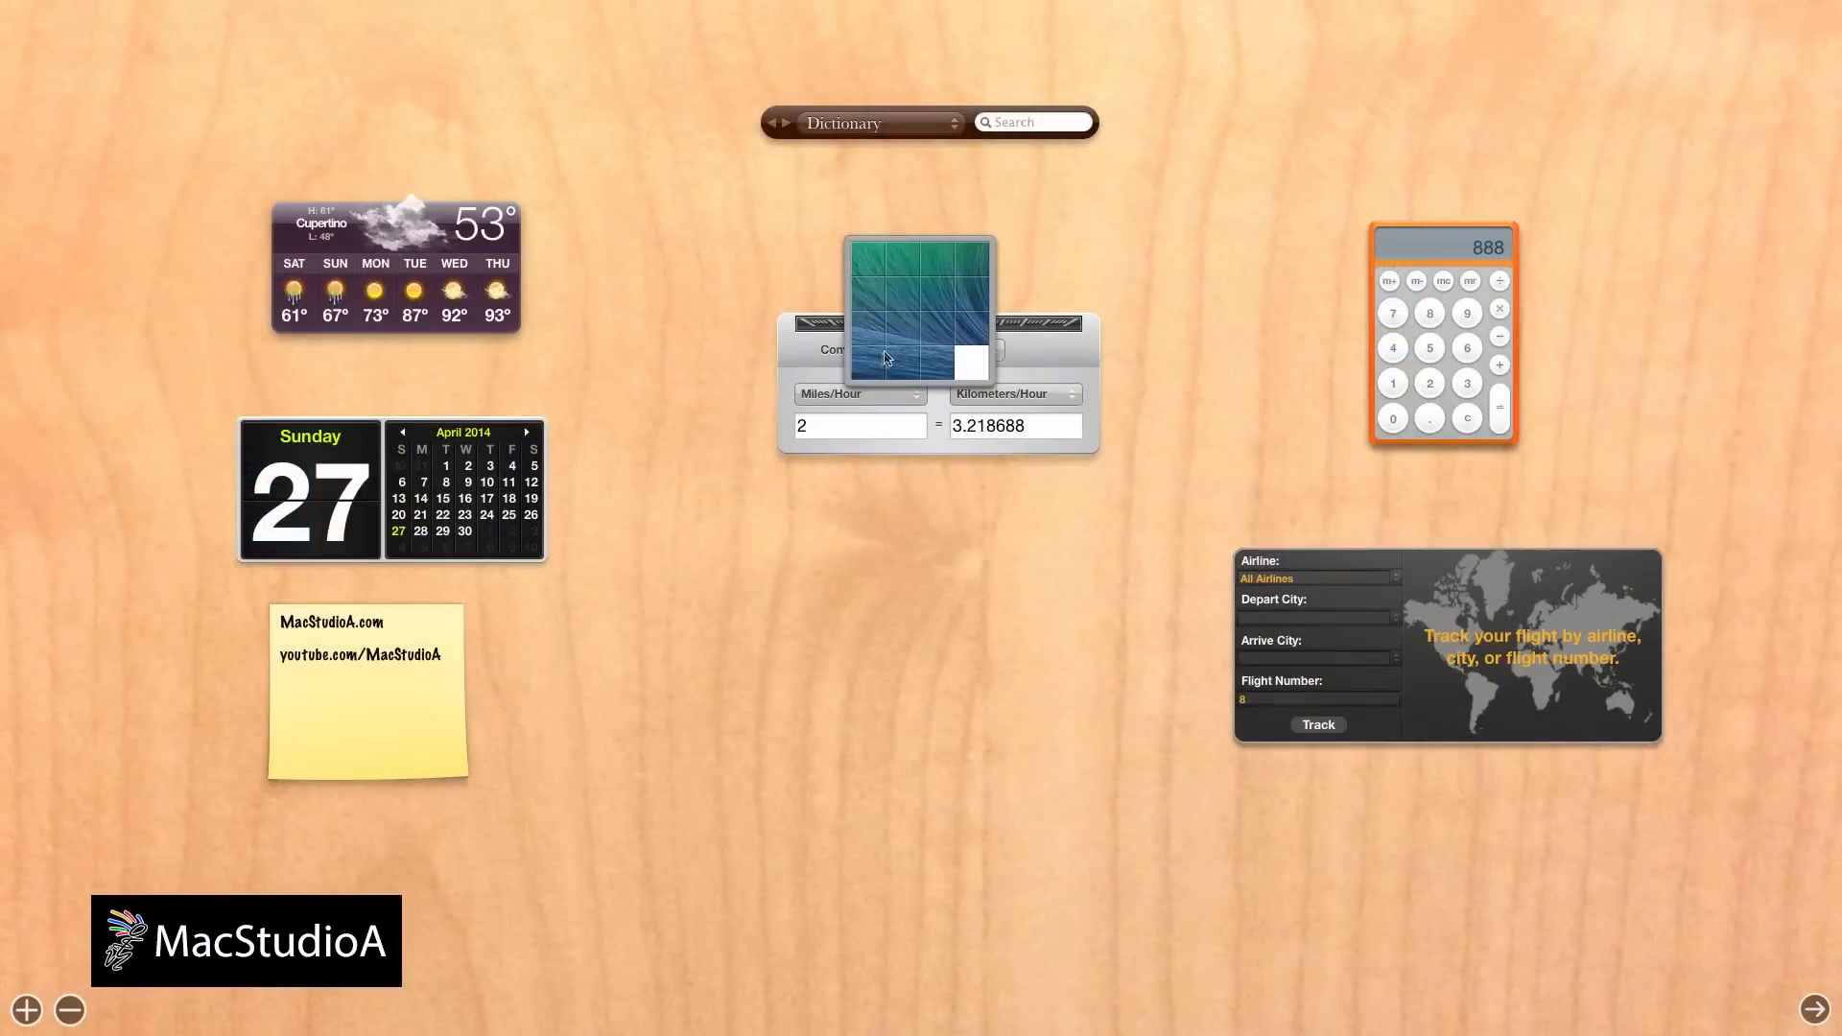
# Put Dashboard widgets into removal mode, then return to the desktop with Top Sites in front.
pyautogui.click(69, 1011)
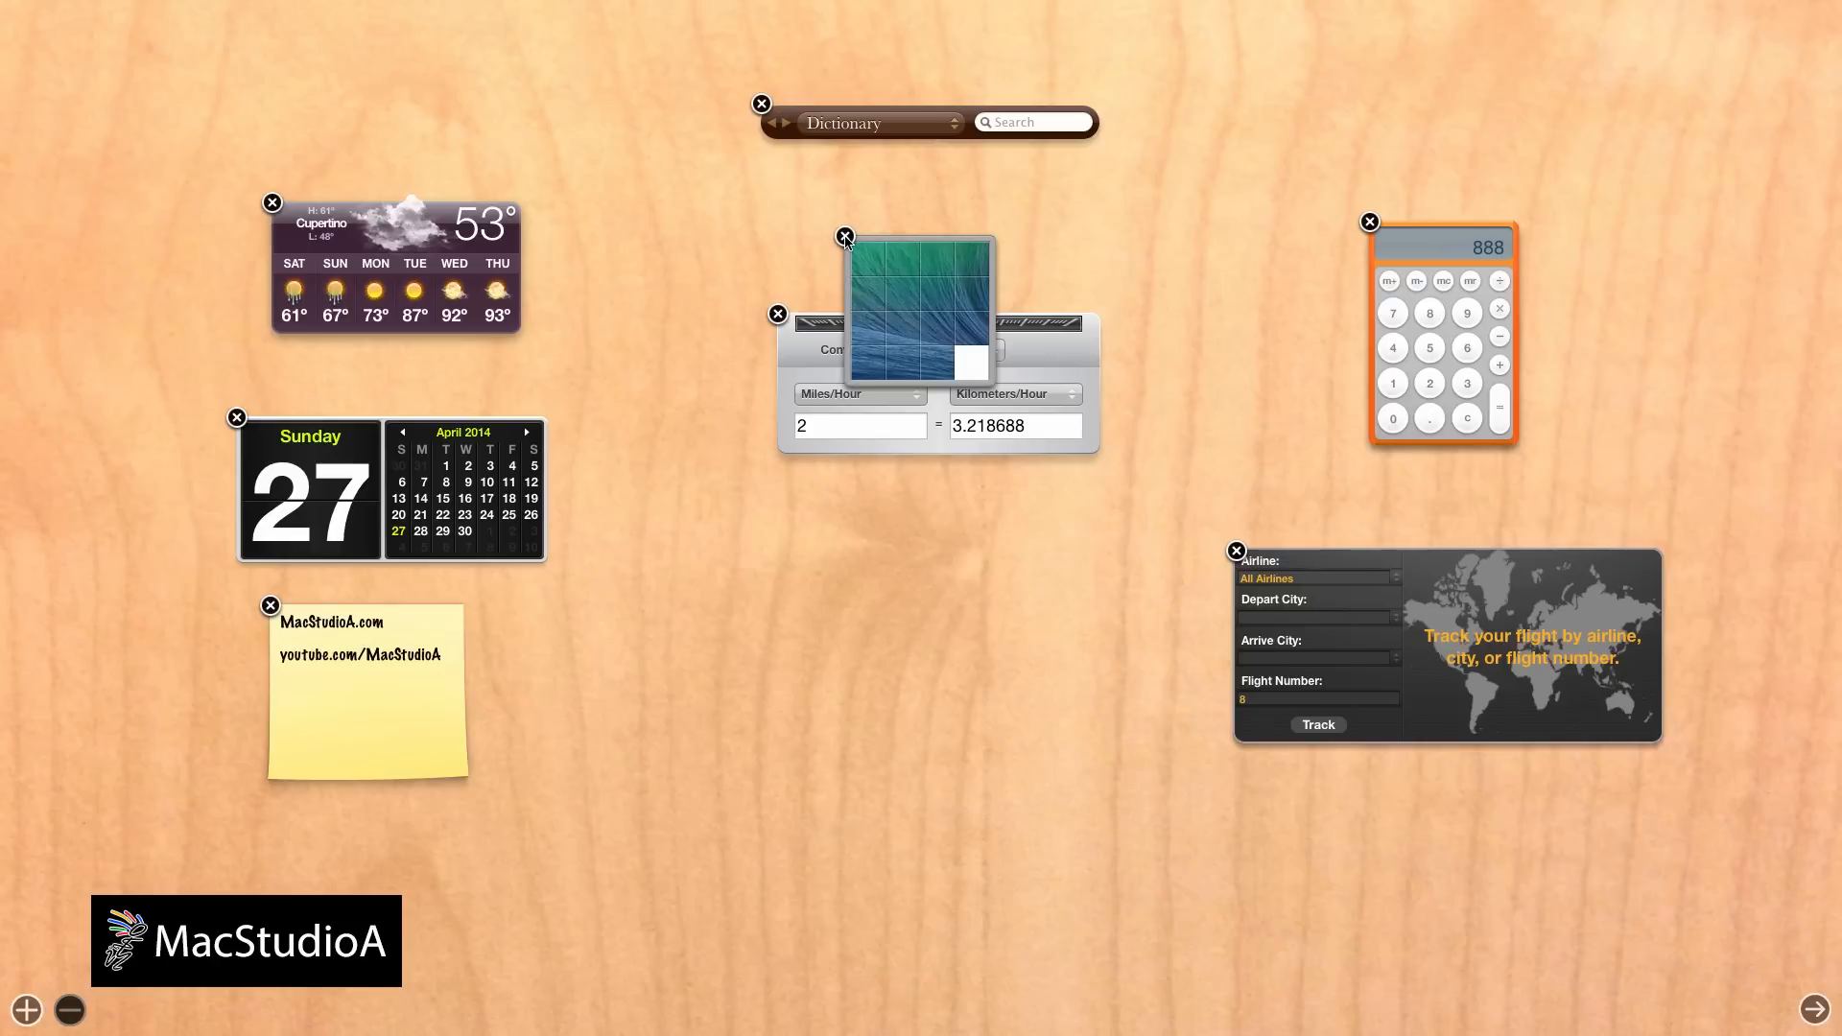
pyautogui.click(844, 238)
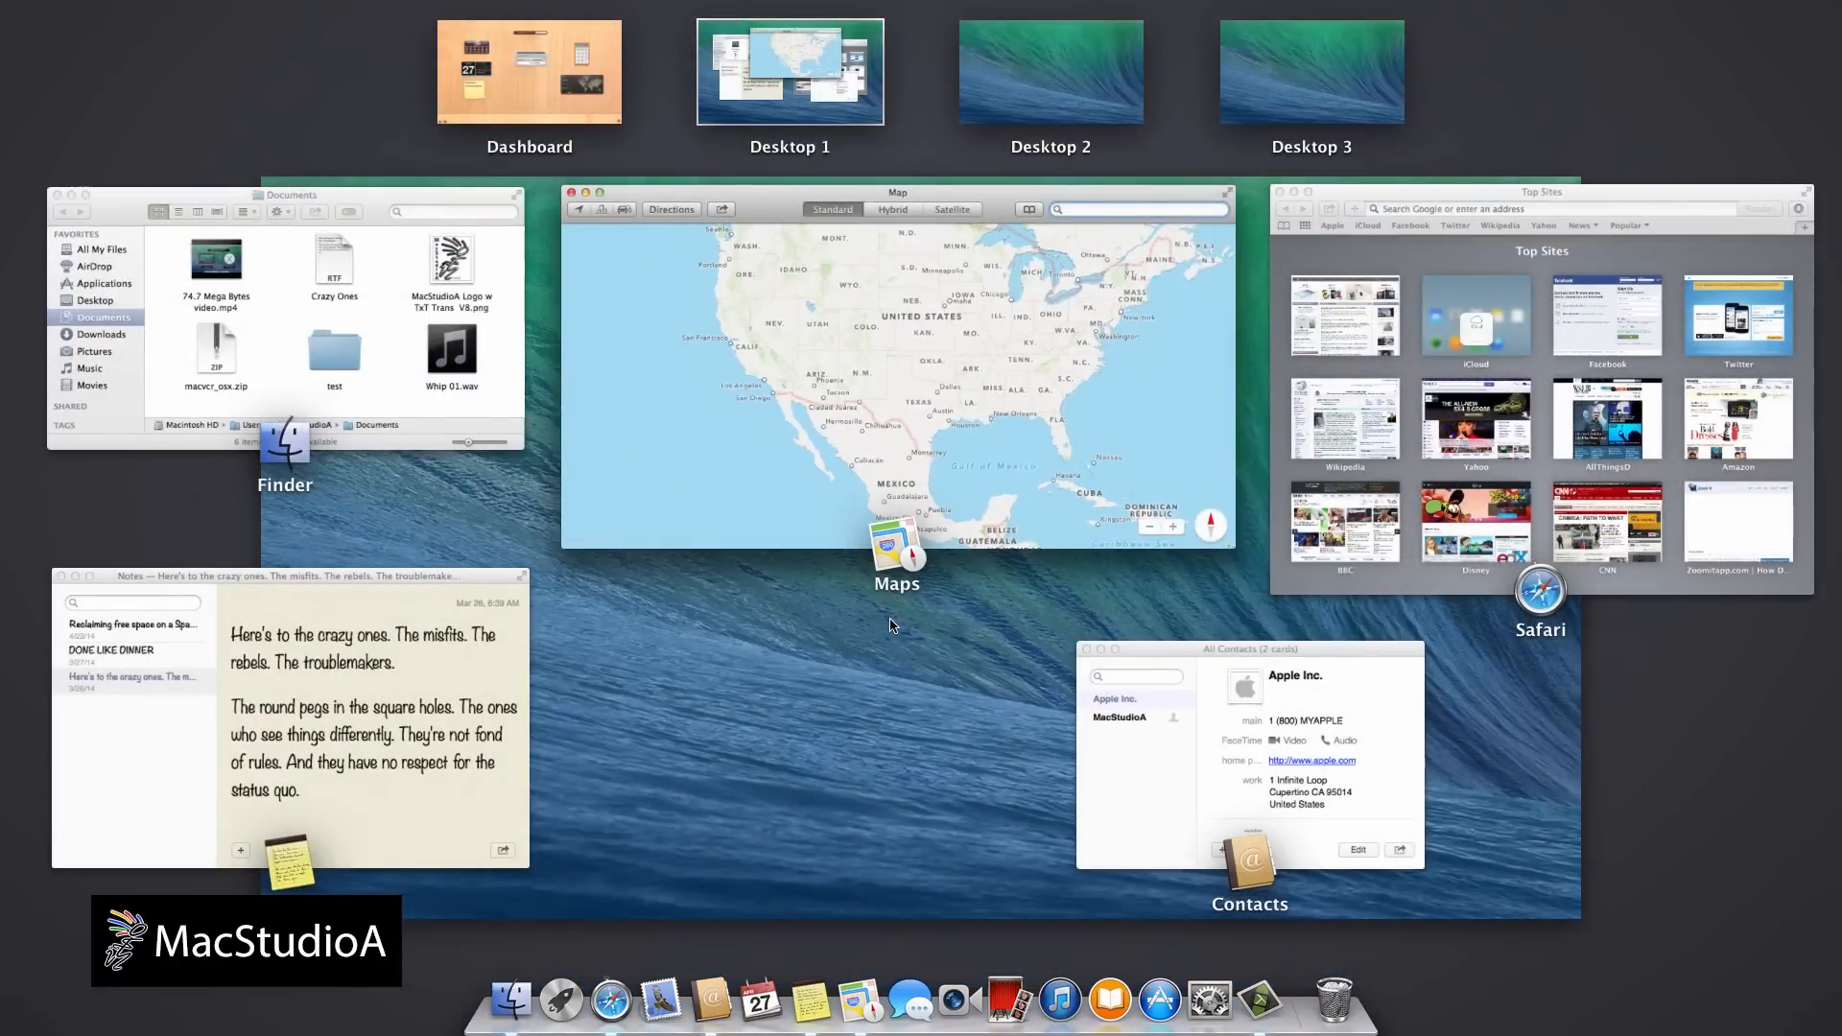
pyautogui.moveTo(1460, 178)
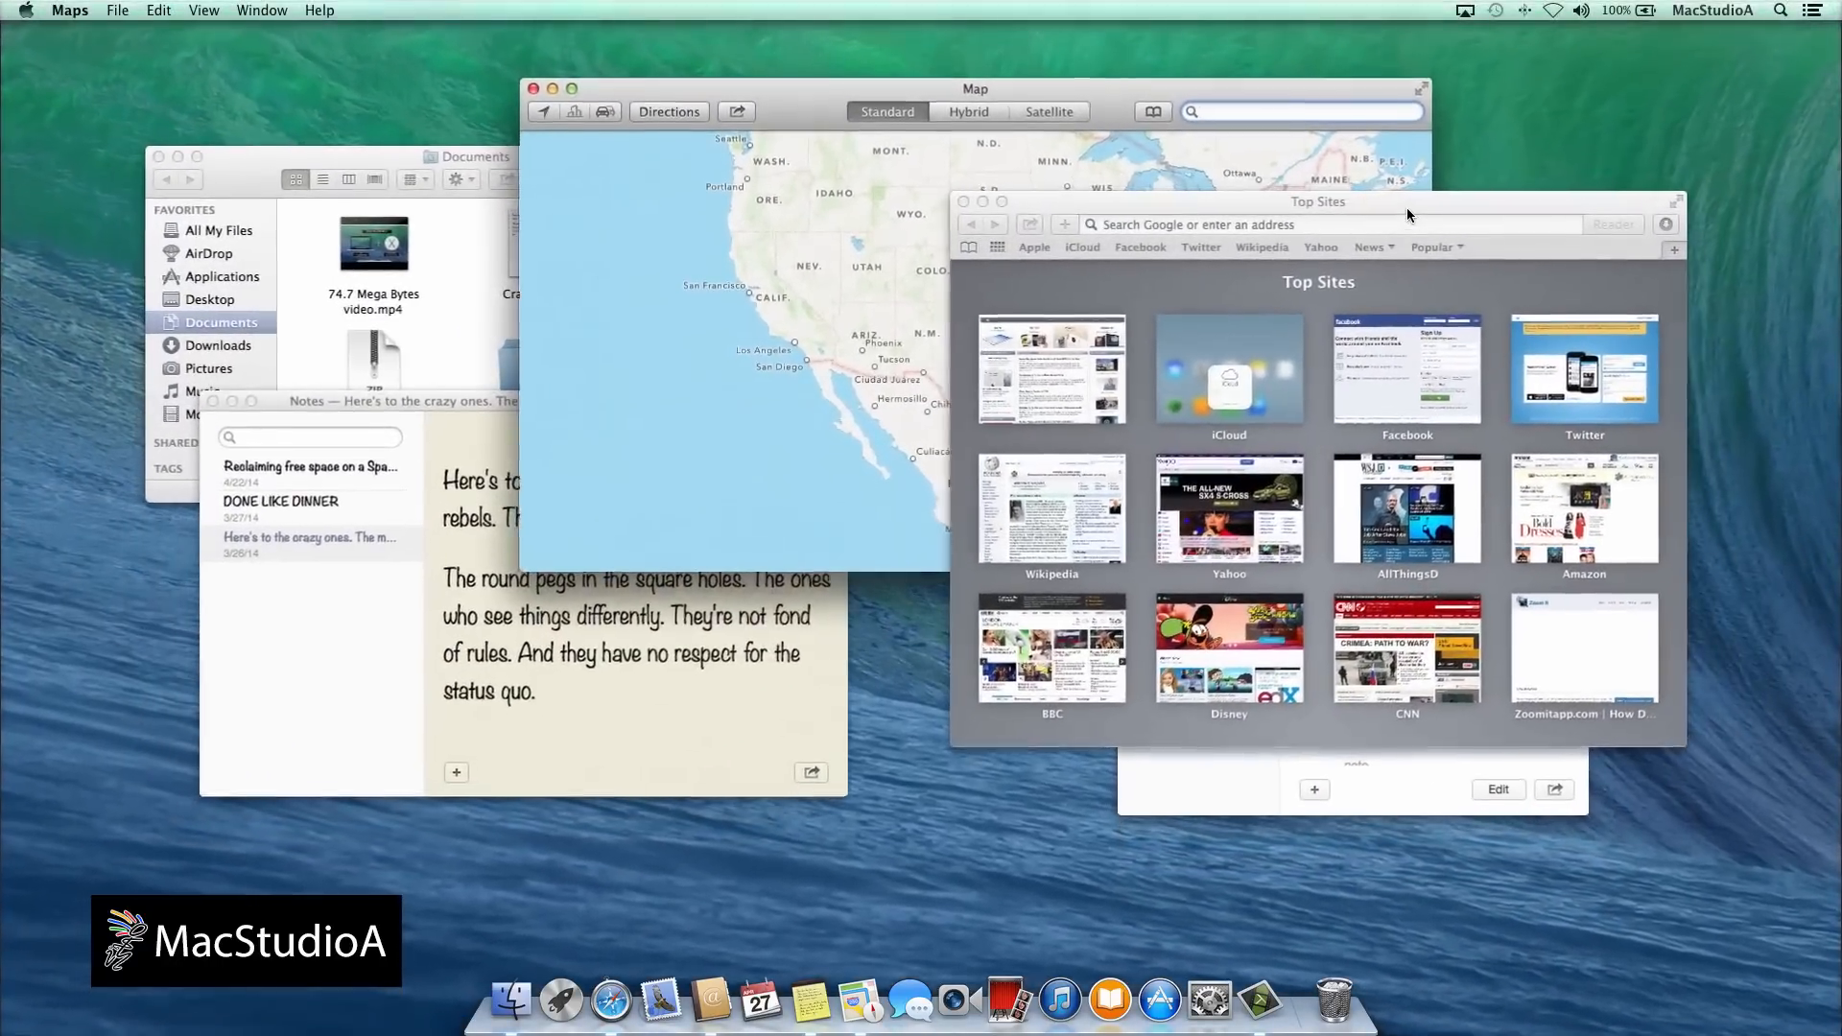
pyautogui.click(1316, 201)
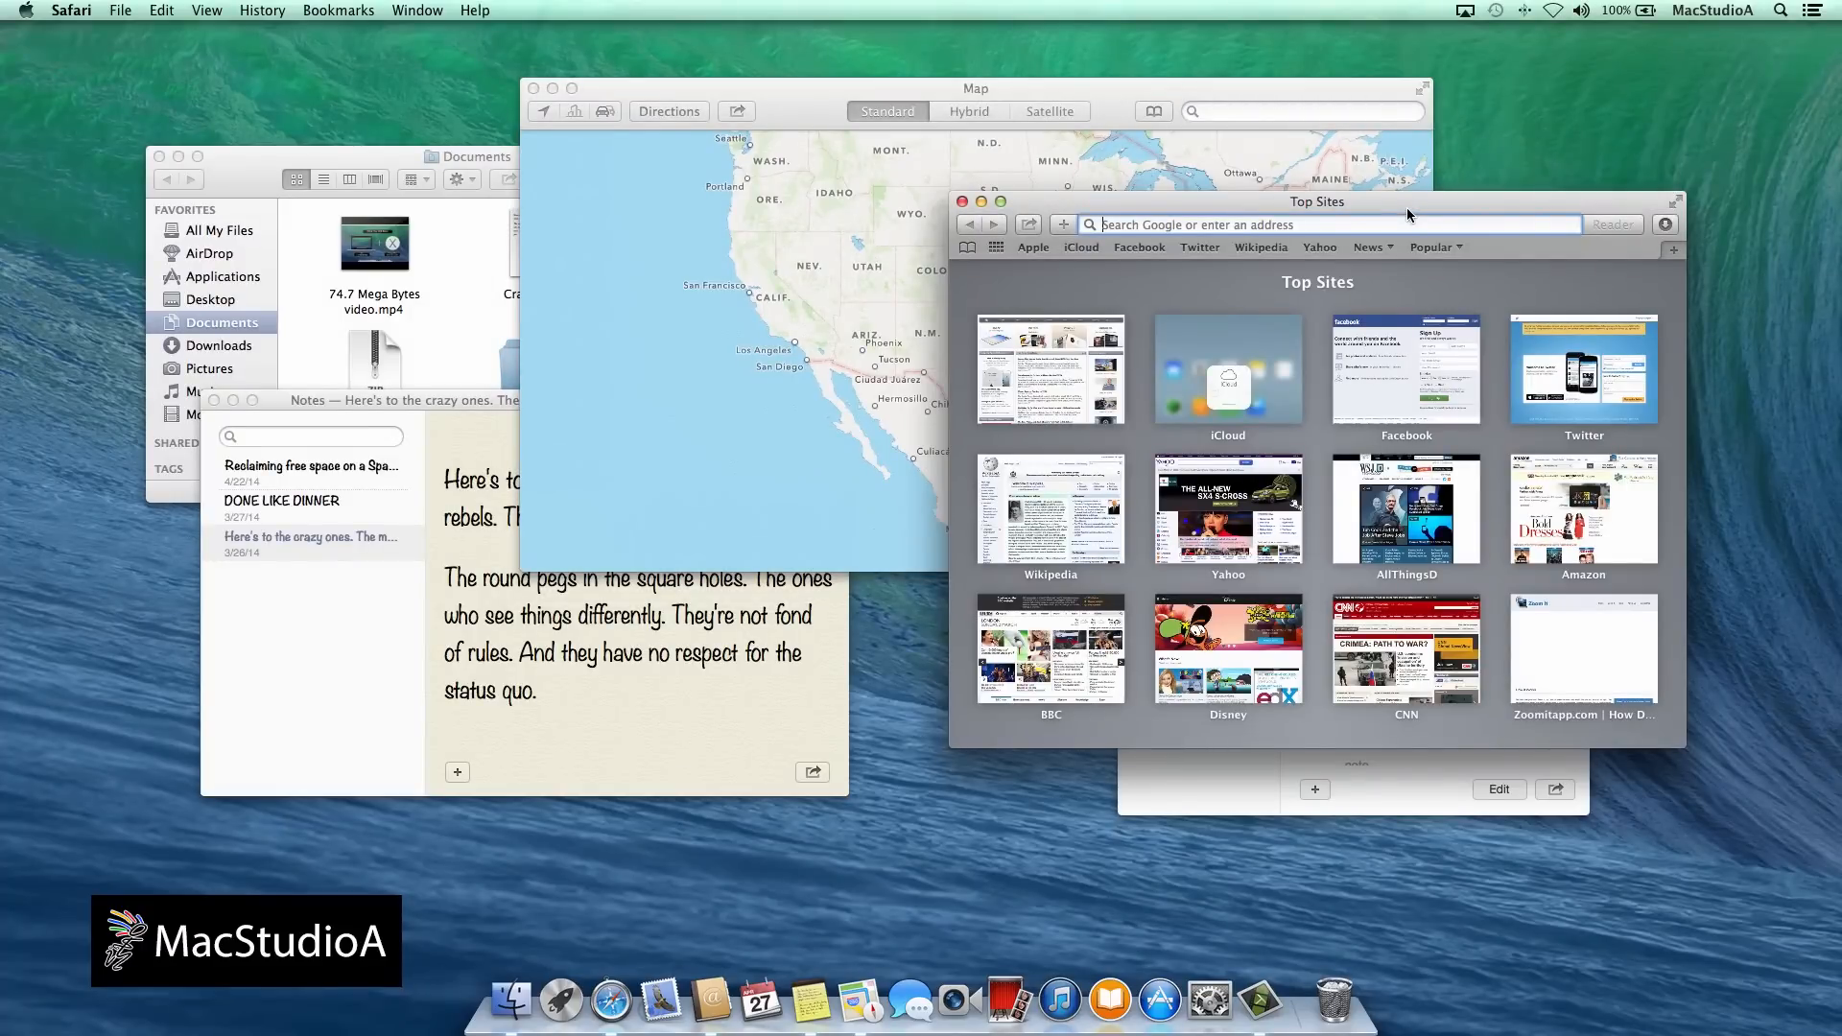